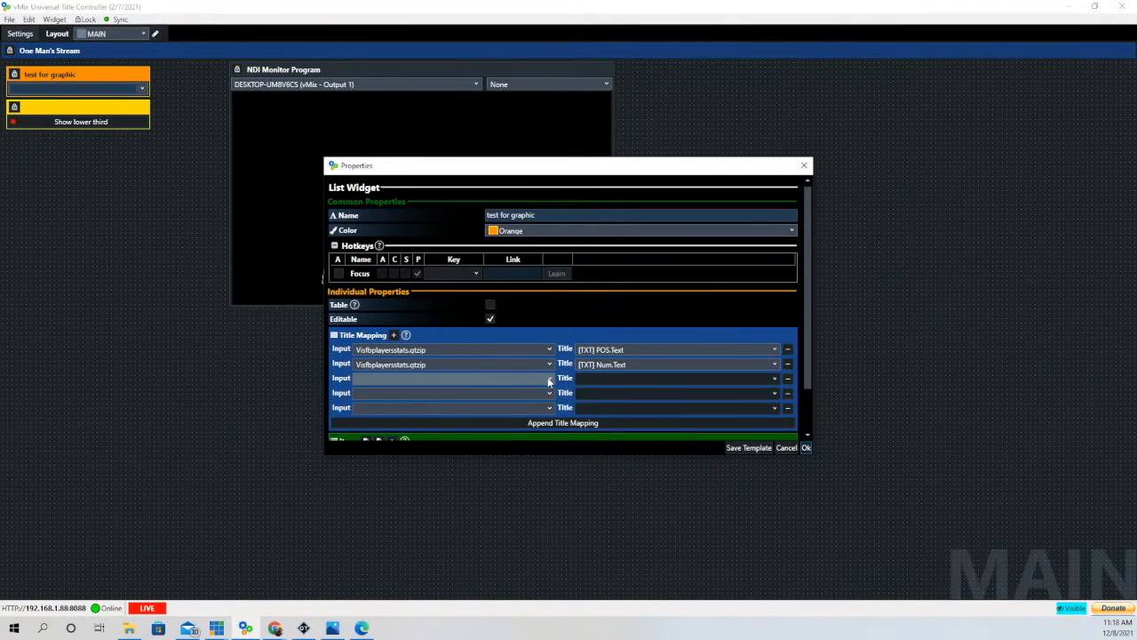
Step: Pick the third mapping row's title input and enter the MANNING|UNIVERSITY OF TENNESSEE item line
left_click(773, 378)
type("QB|18|Peyton")
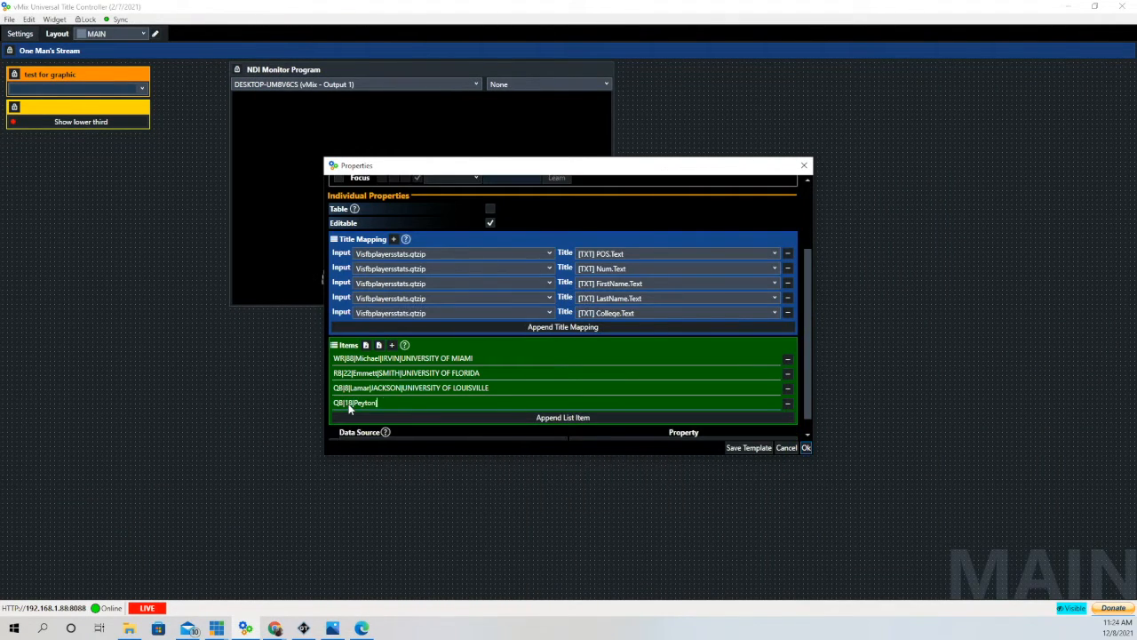
type("MANNING|UNIVERSITY OF TENNESSEE")
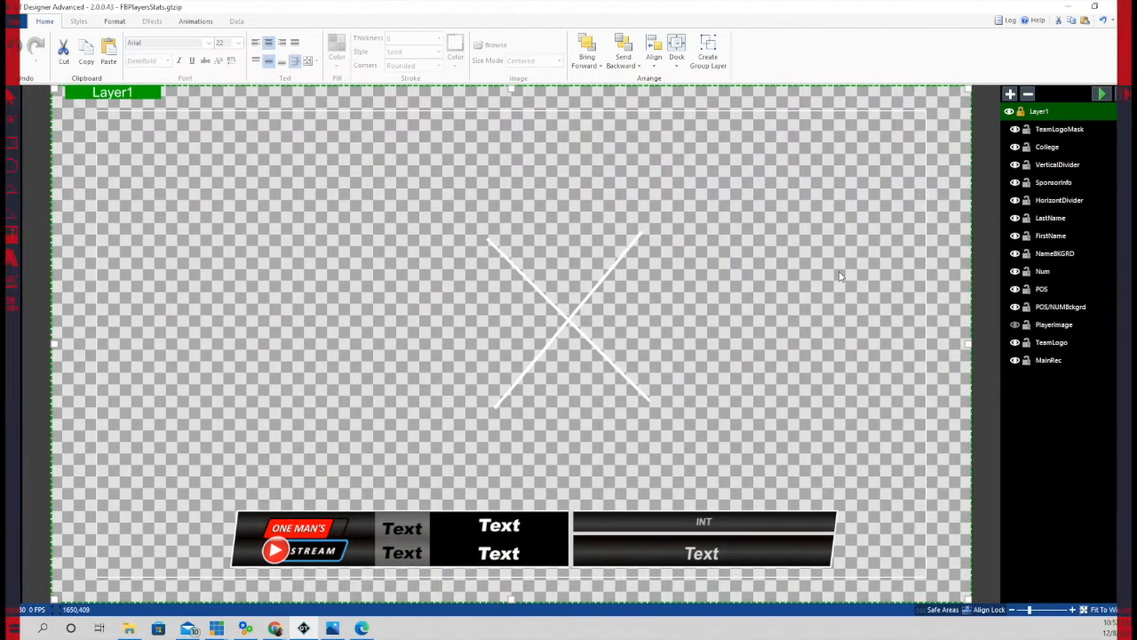
left_click(1047, 146)
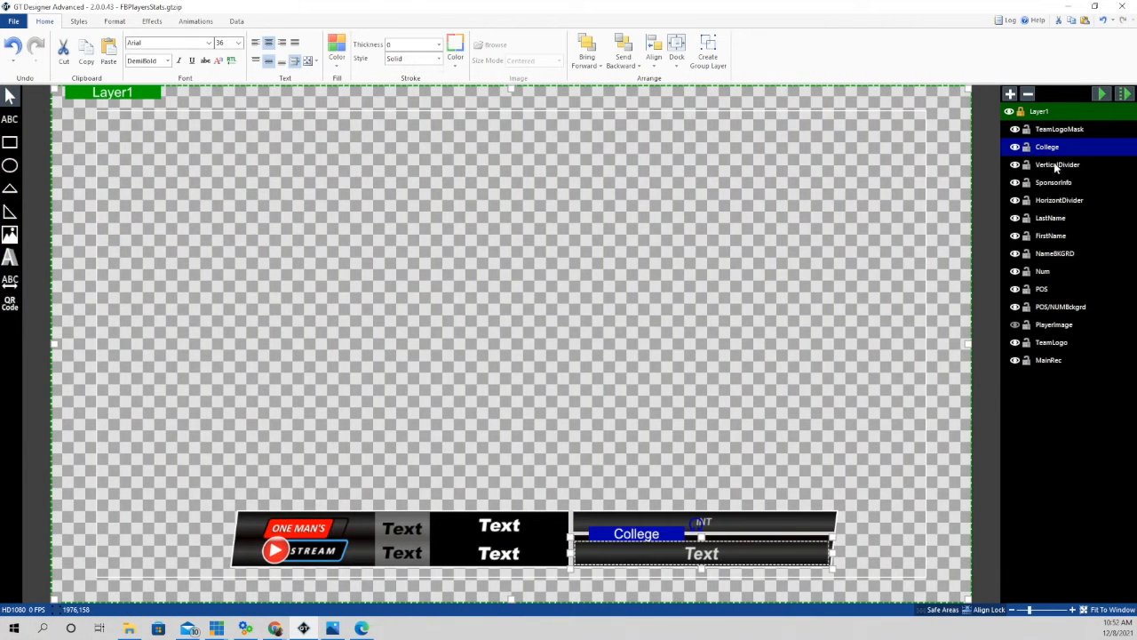
left_click(1054, 182)
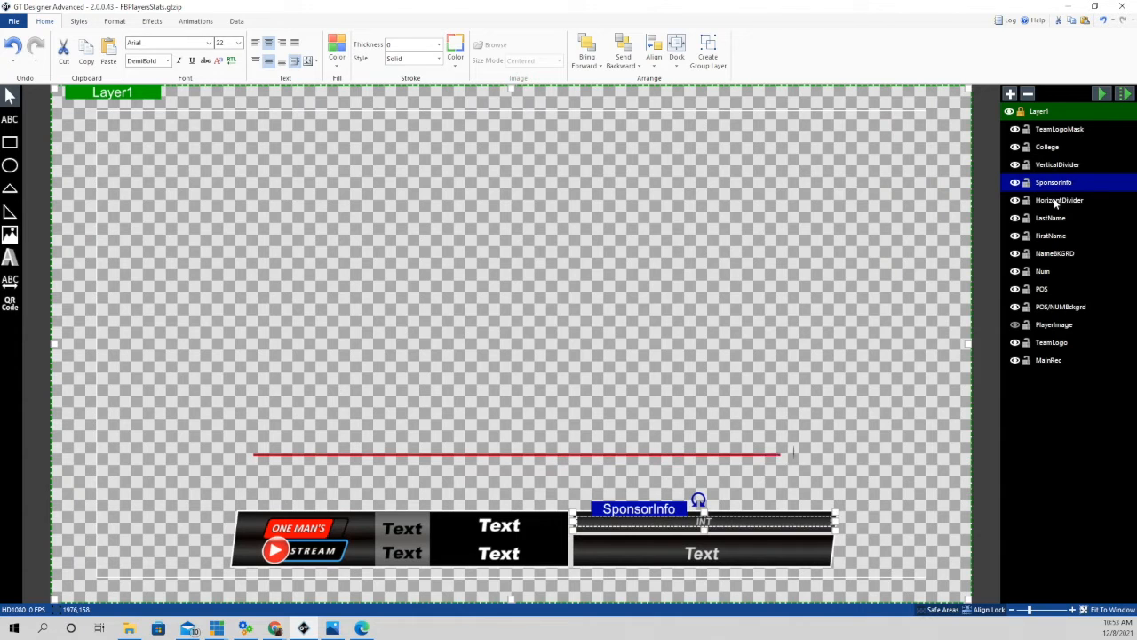
left_click(1050, 218)
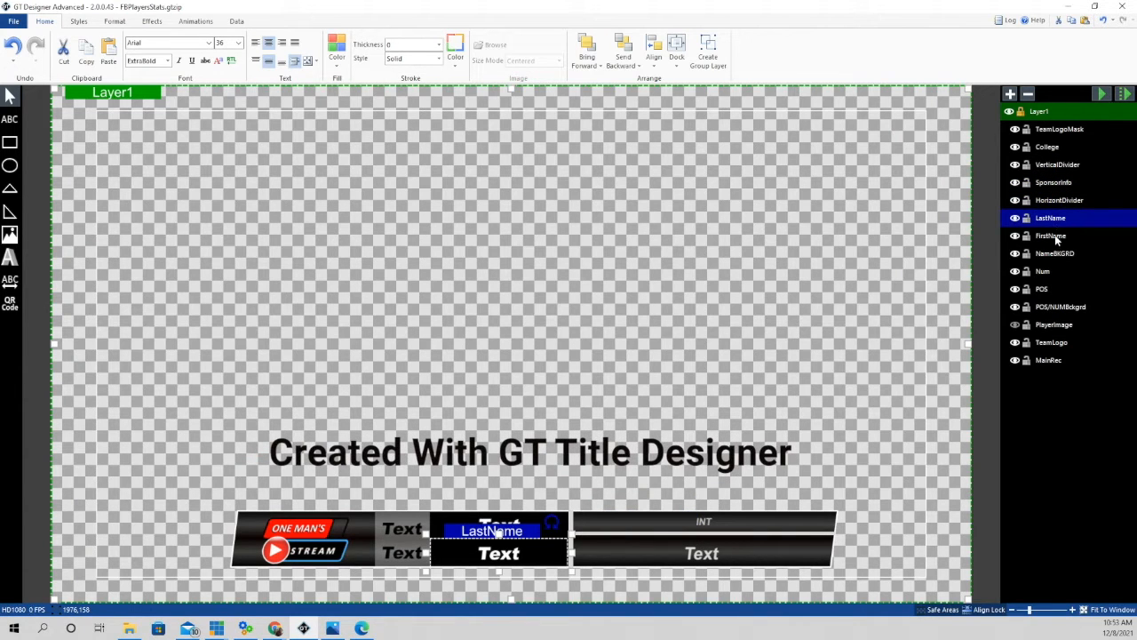
left_click(1043, 271)
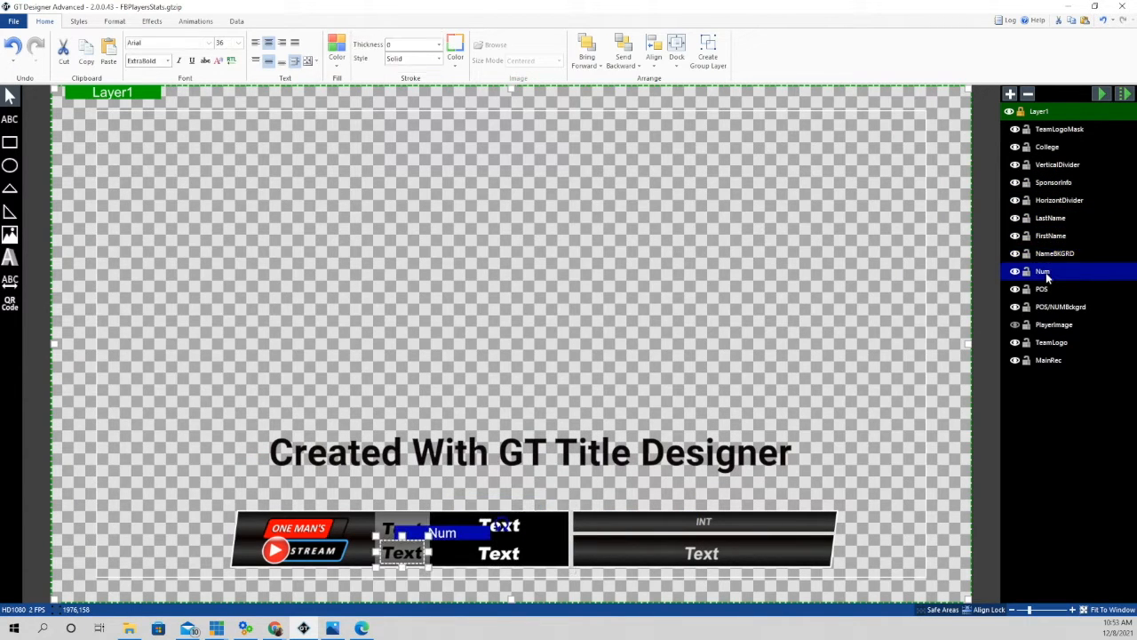
left_click(1060, 306)
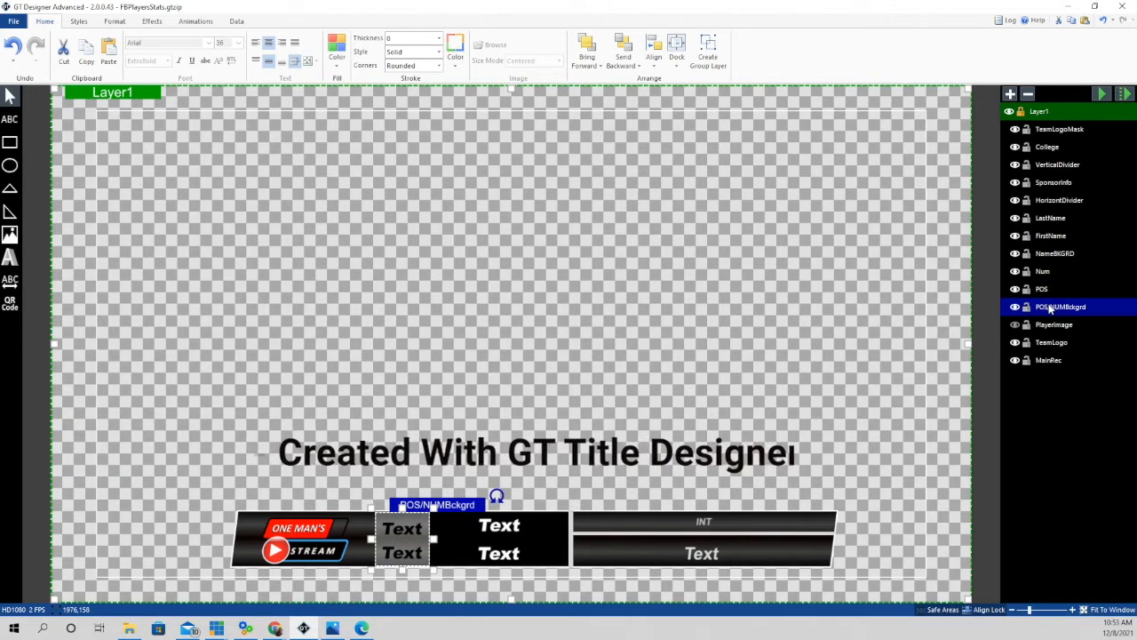
left_click(1055, 324)
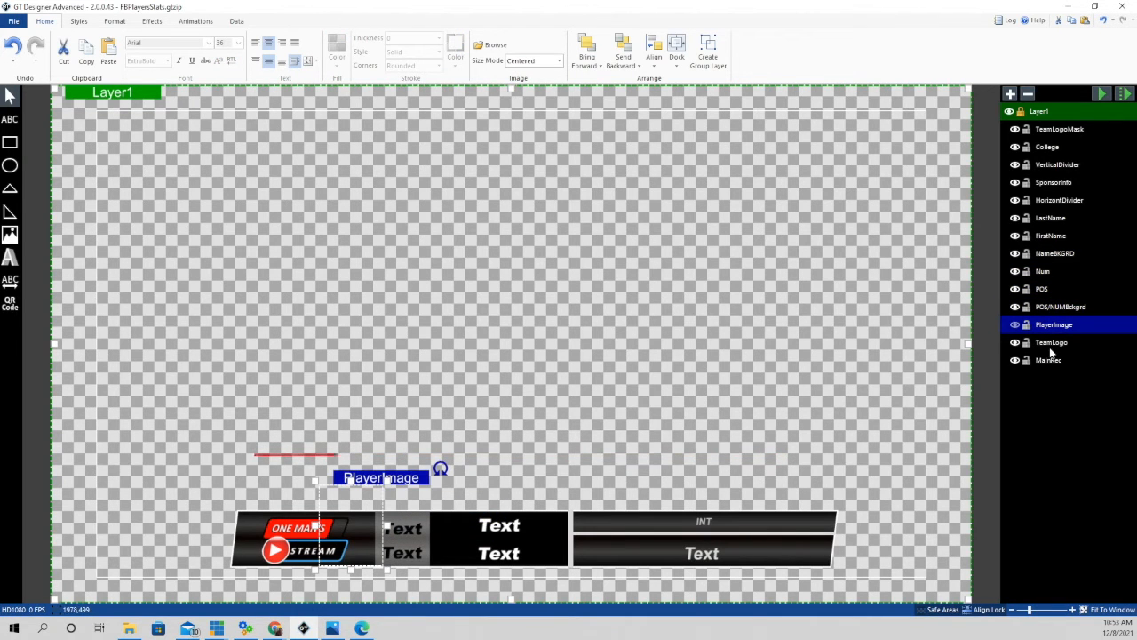
left_click(1049, 360)
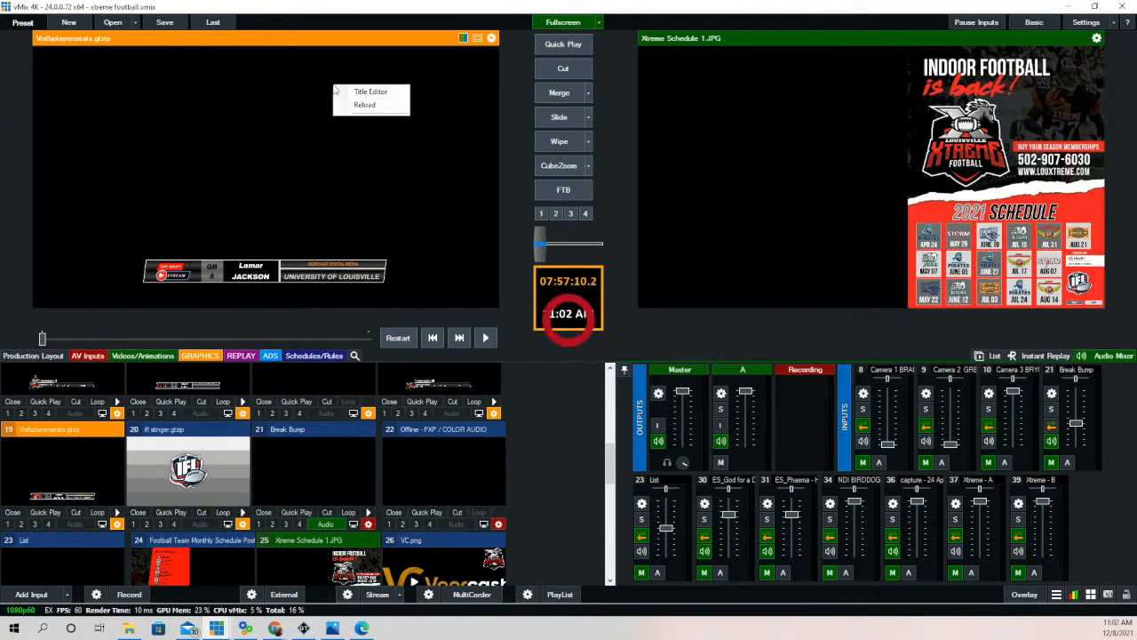
Step: Inspect the player stats title's Sponsor, LastName, FirstName, Num, POS and PlayerImage fields in Title Editor
left_click(371, 91)
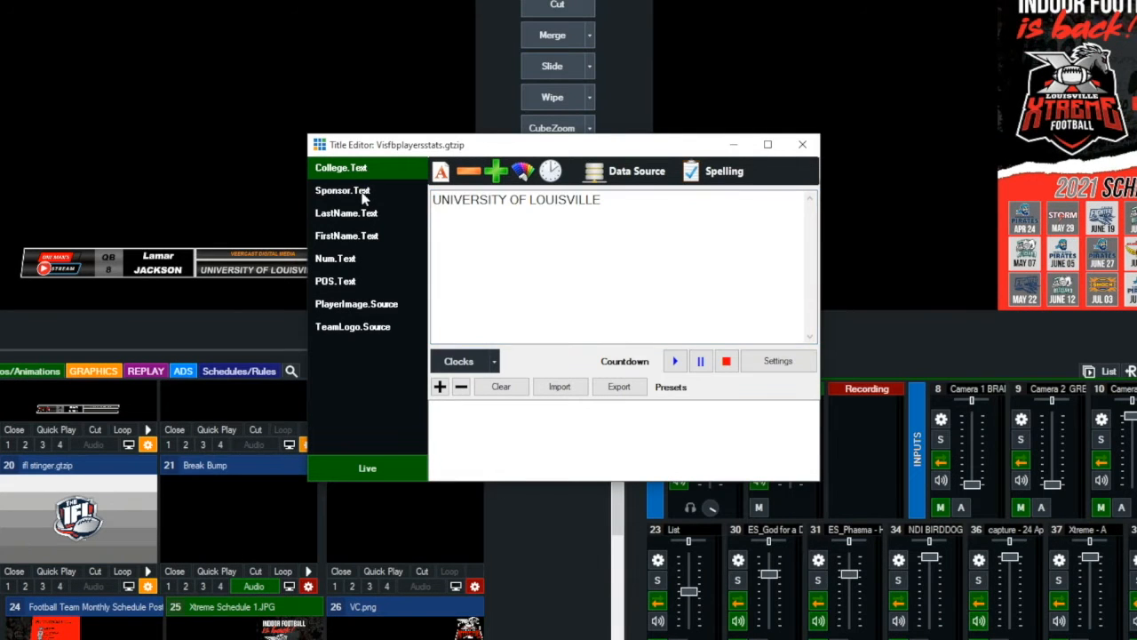
left_click(342, 190)
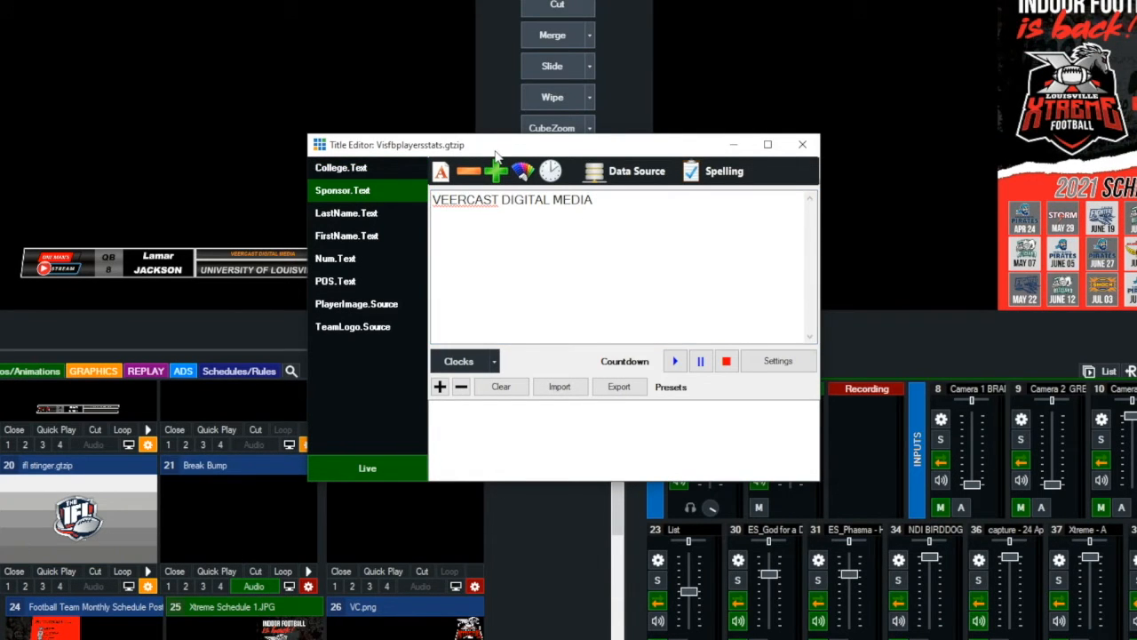
left_click(346, 213)
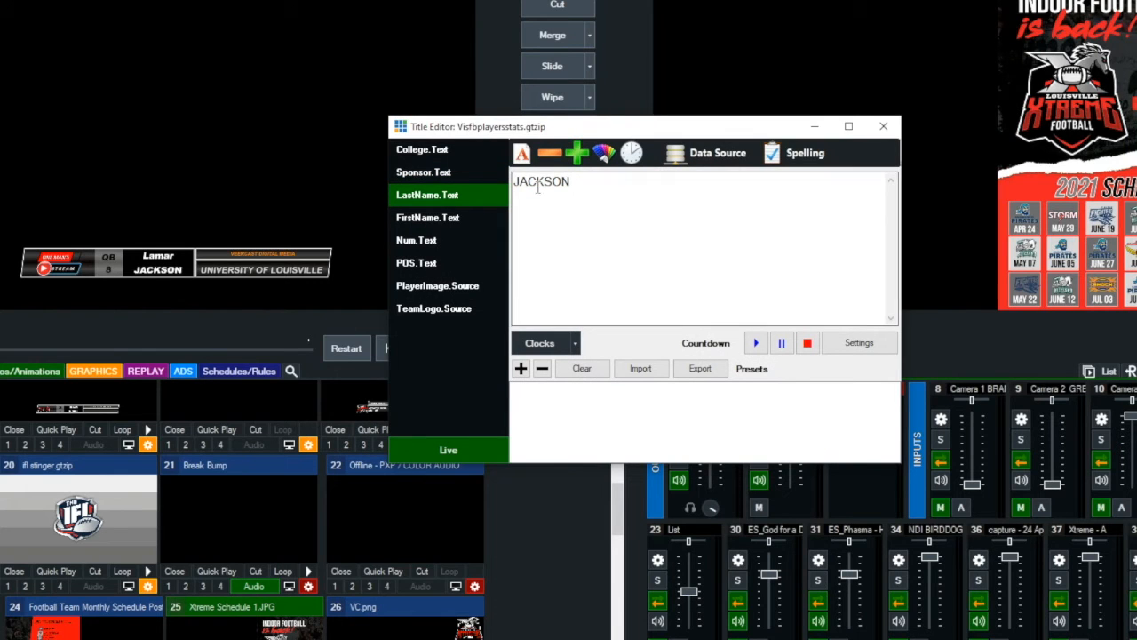
left_click(427, 218)
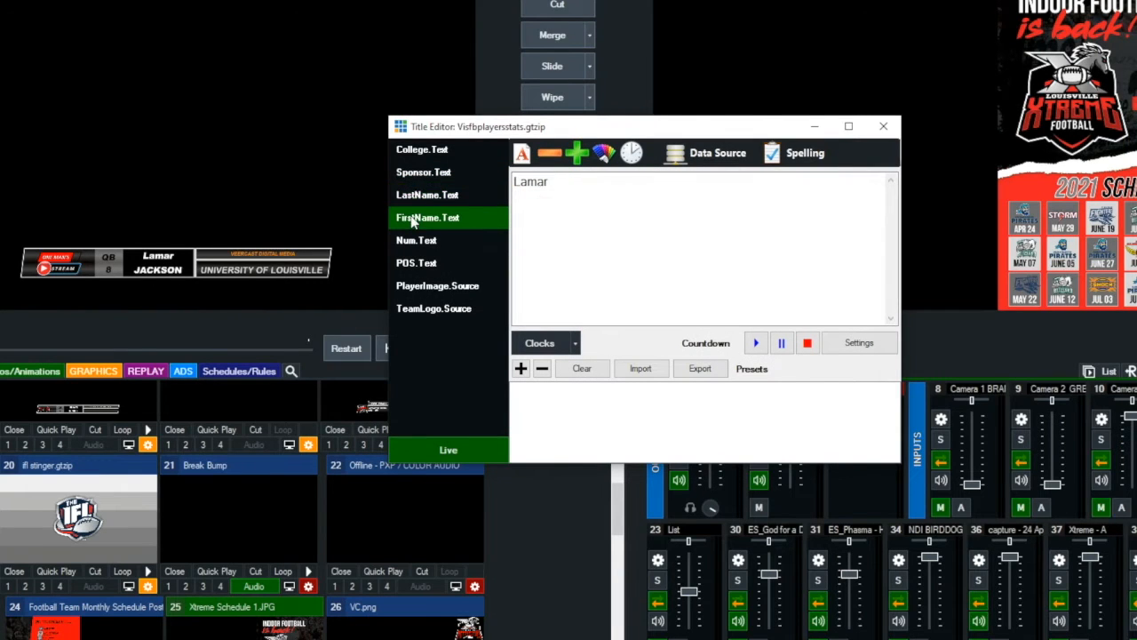
mouse_move(412, 247)
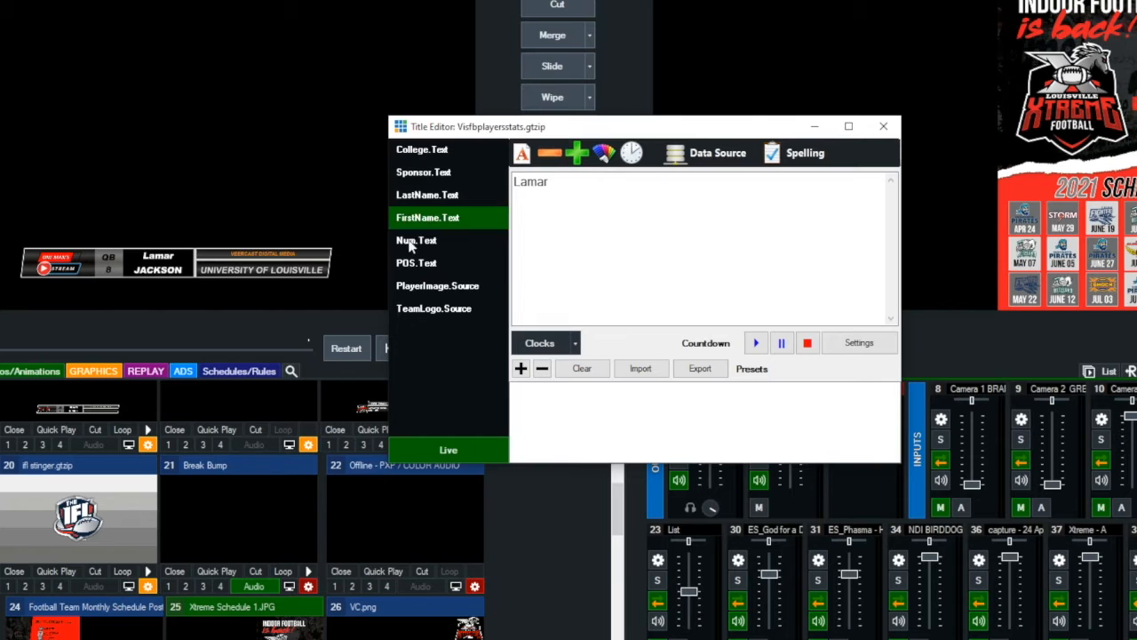
left_click(416, 240)
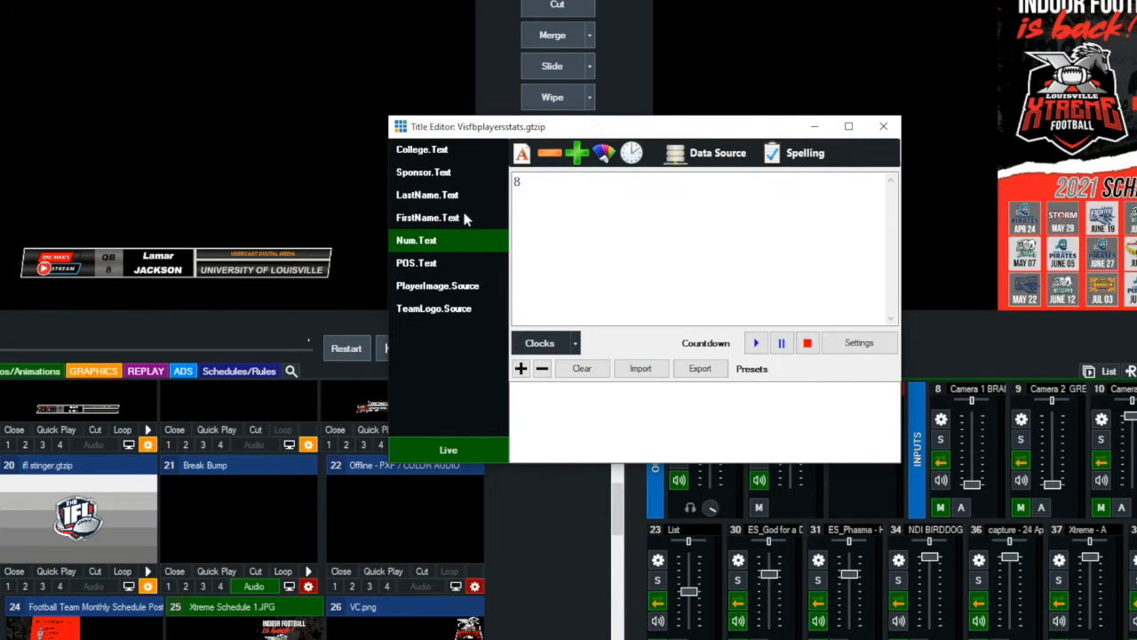
left_click(416, 262)
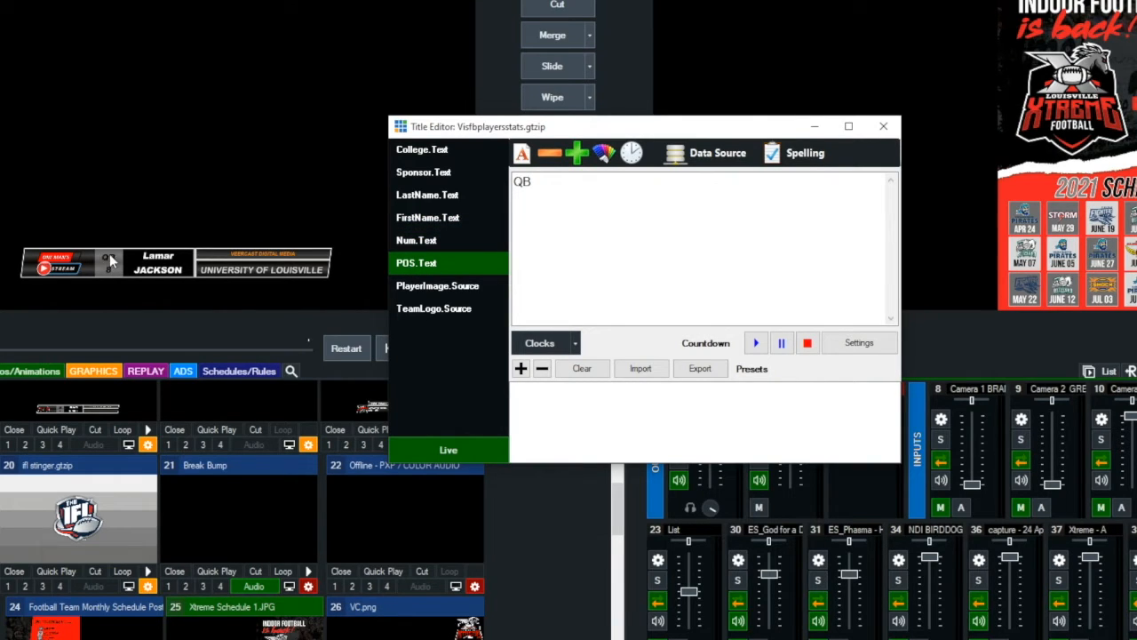
left_click(437, 285)
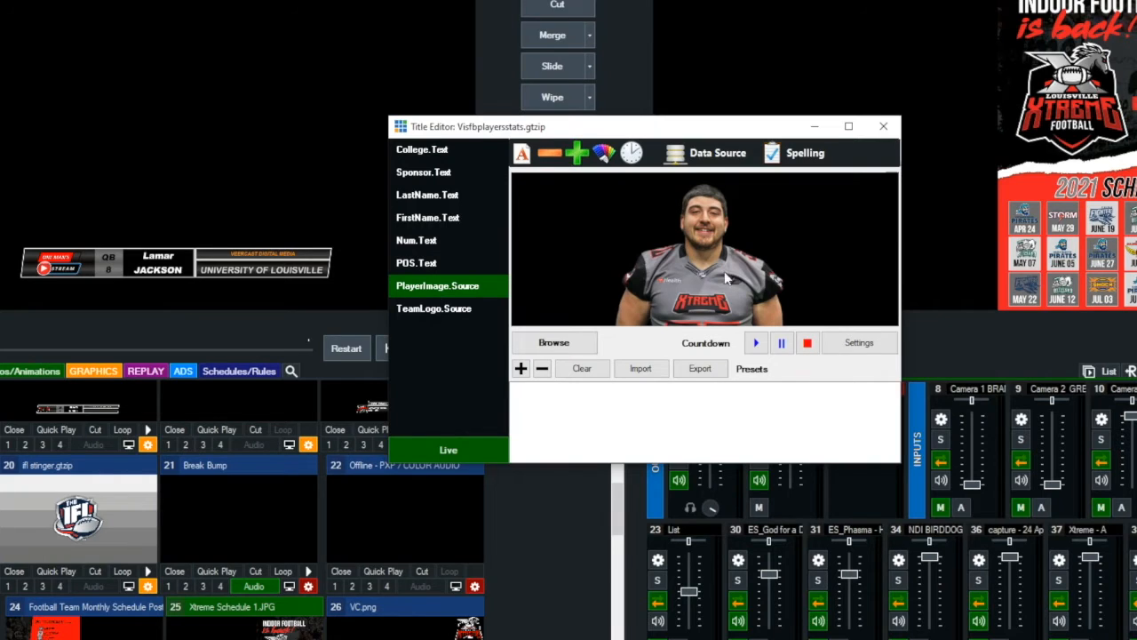
mouse_move(103, 210)
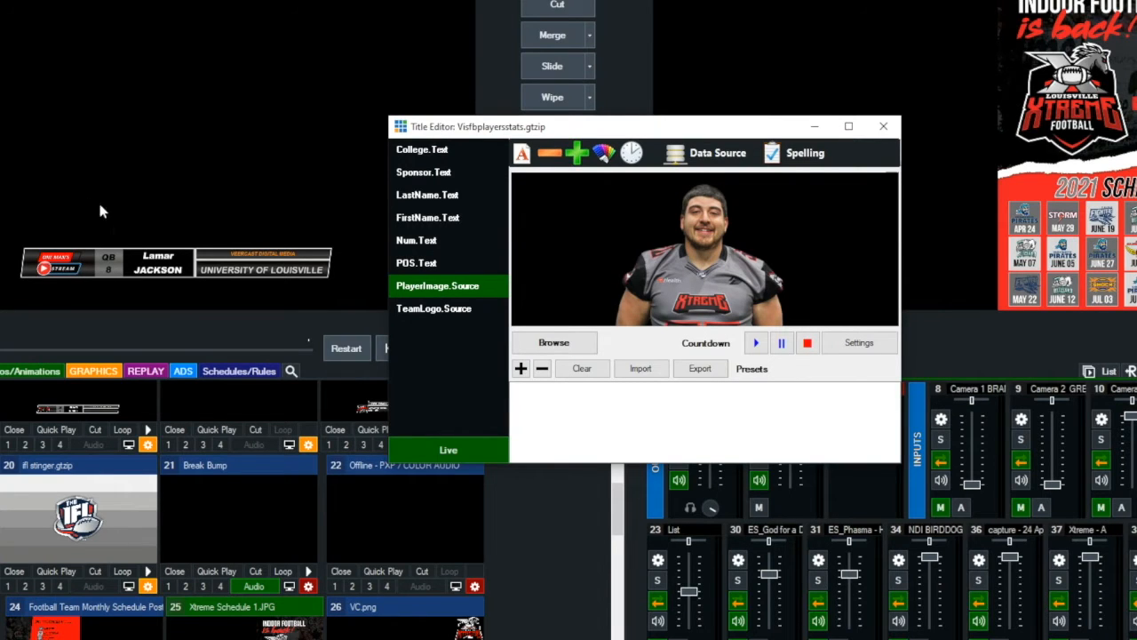
left_click(434, 309)
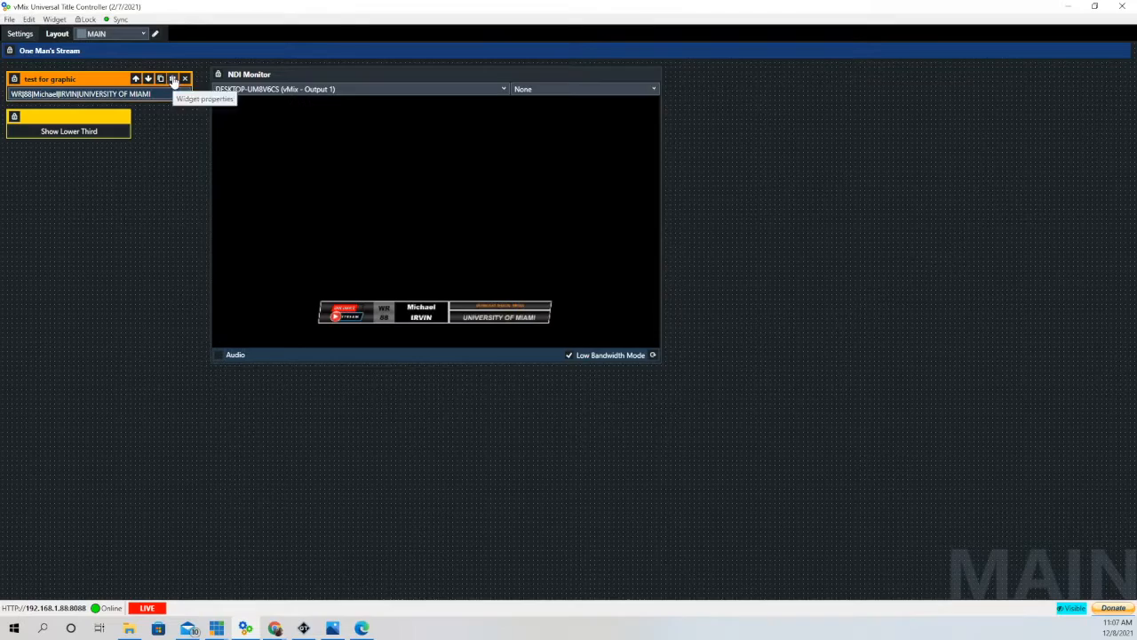
Step: Open the list widget's properties and scroll through its Title Mapping and Items
left_click(174, 78)
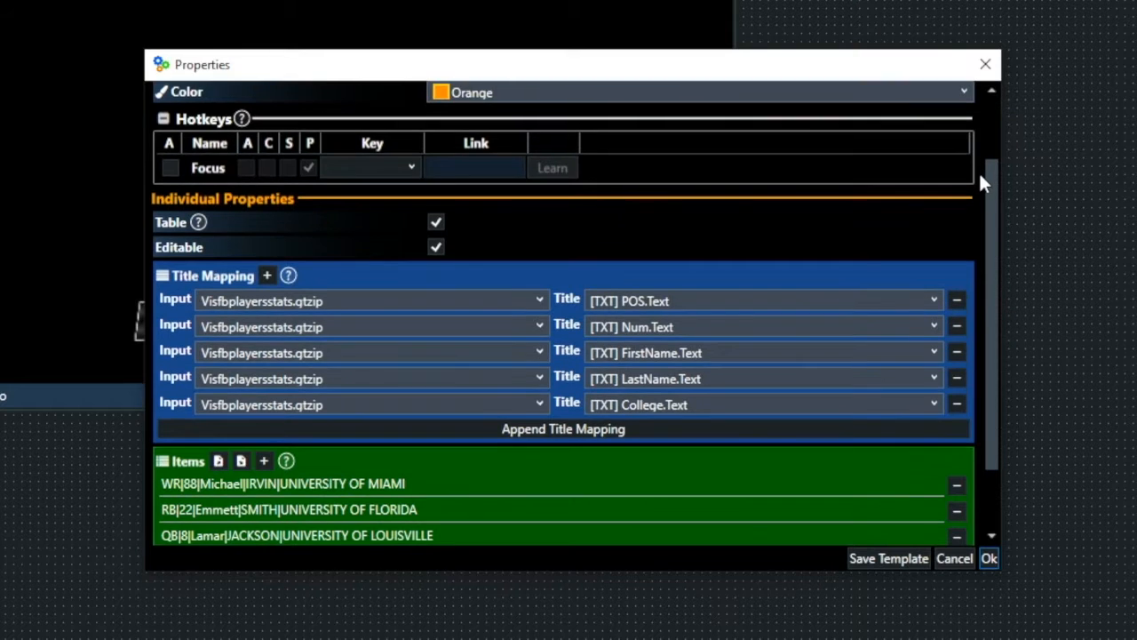
scroll("down", 3)
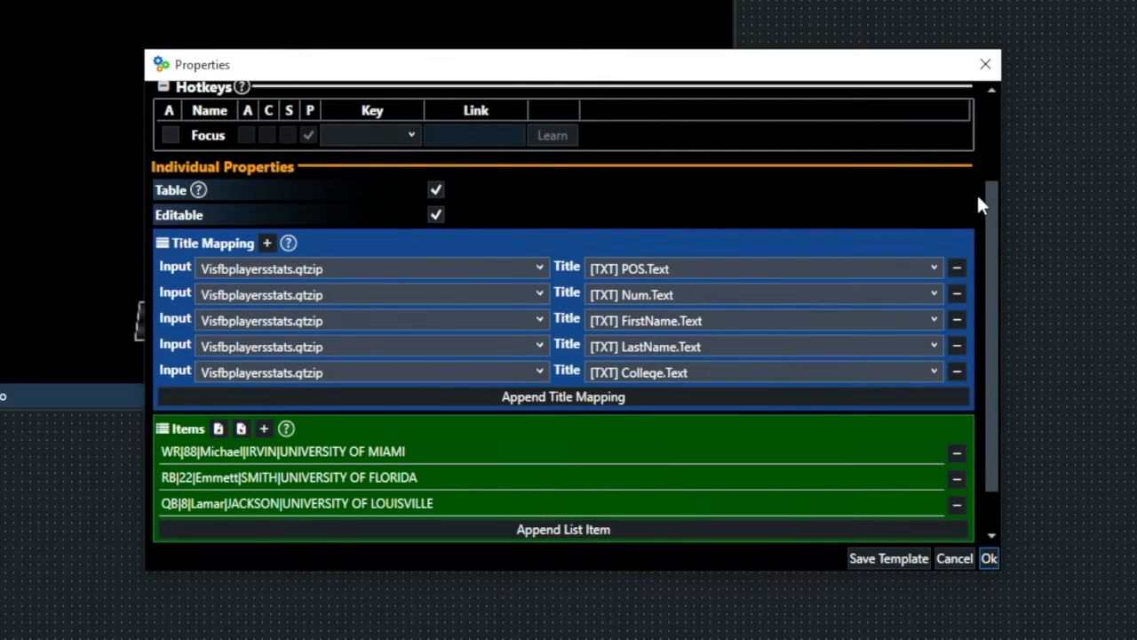
scroll("down", 3)
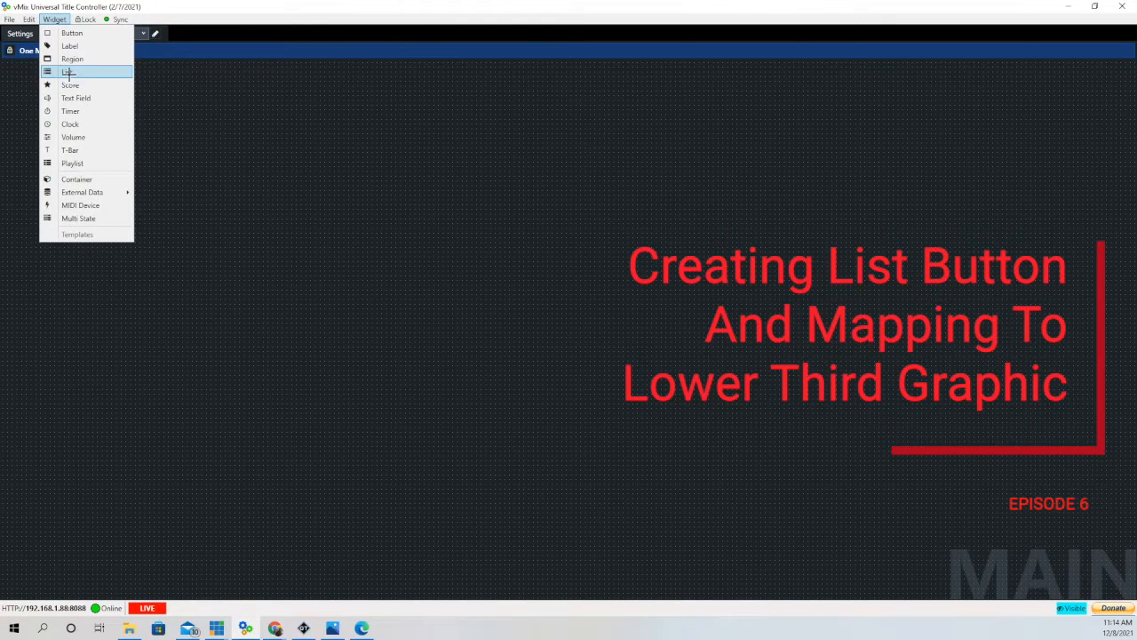
Step: Create an orange List widget named 'test for graphic' and drag it to the layout's top-left
left_click(69, 72)
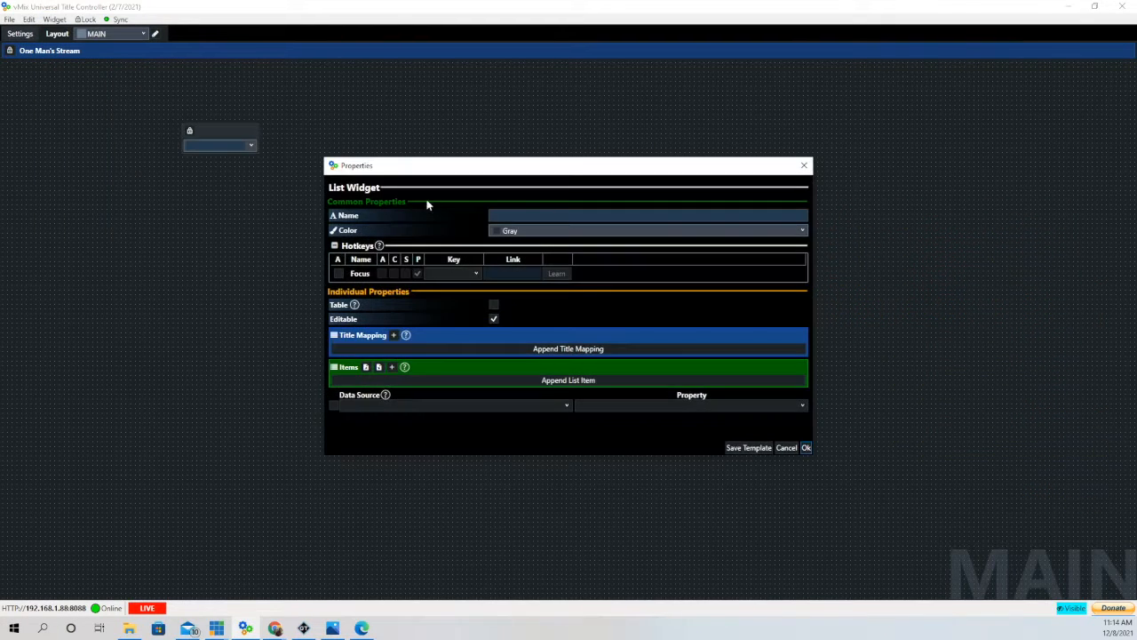
left_click(647, 215)
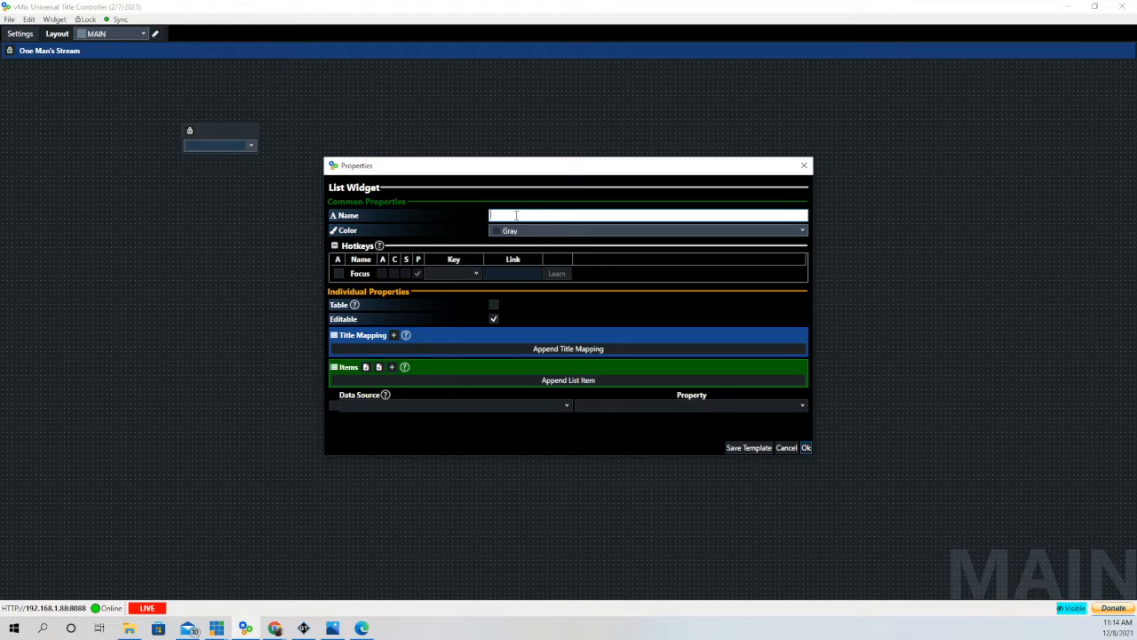
type("test for")
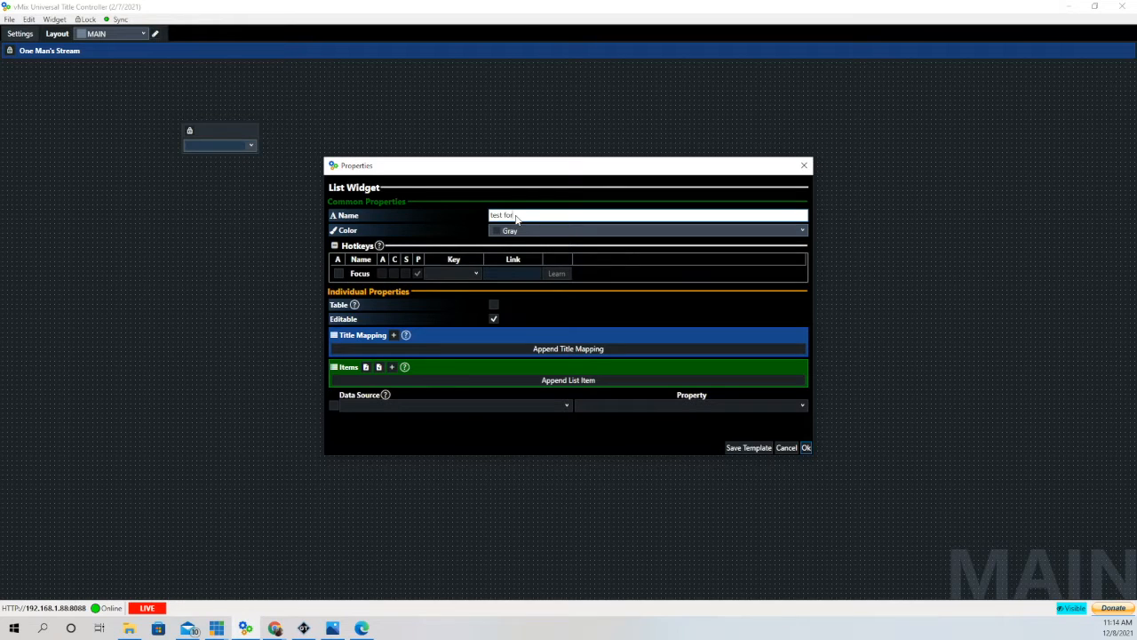
type("graphic")
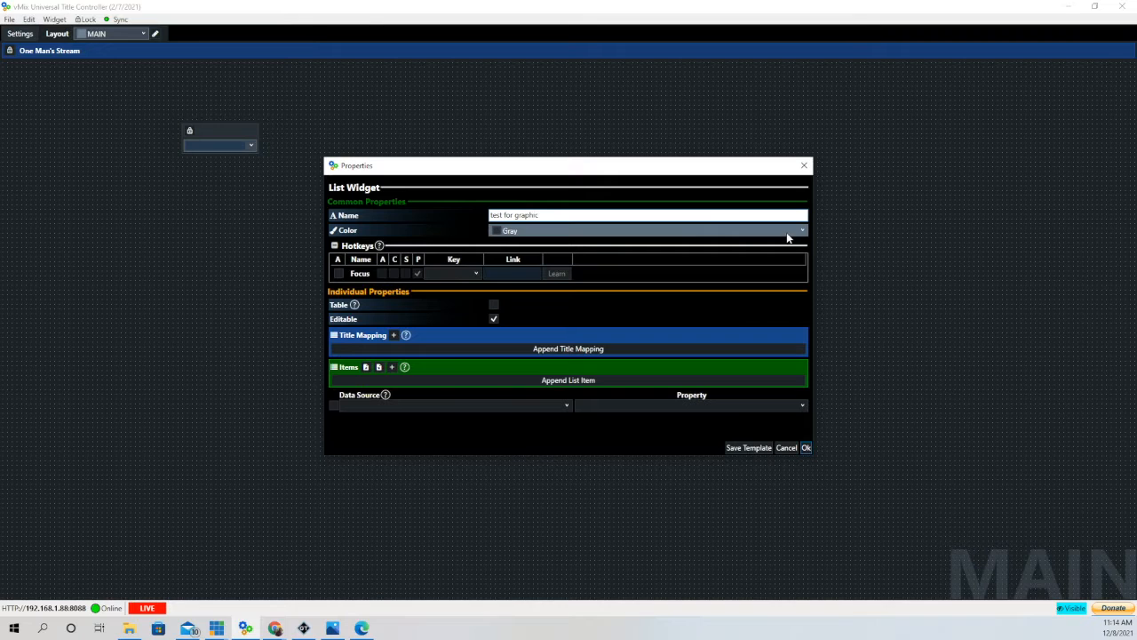
left_click(801, 231)
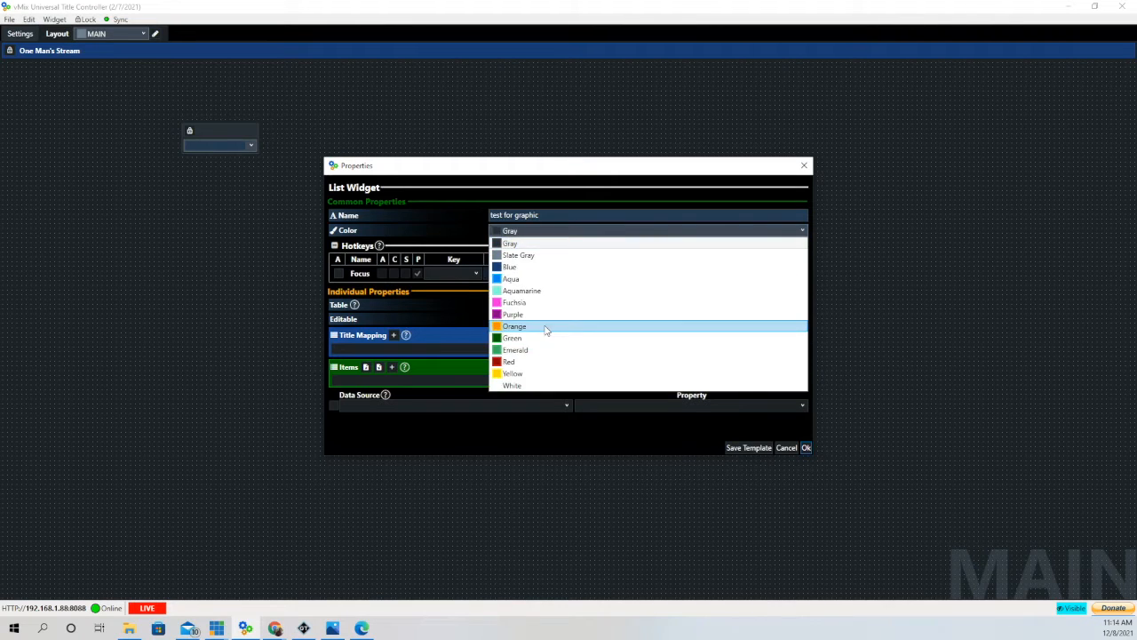
left_click(515, 326)
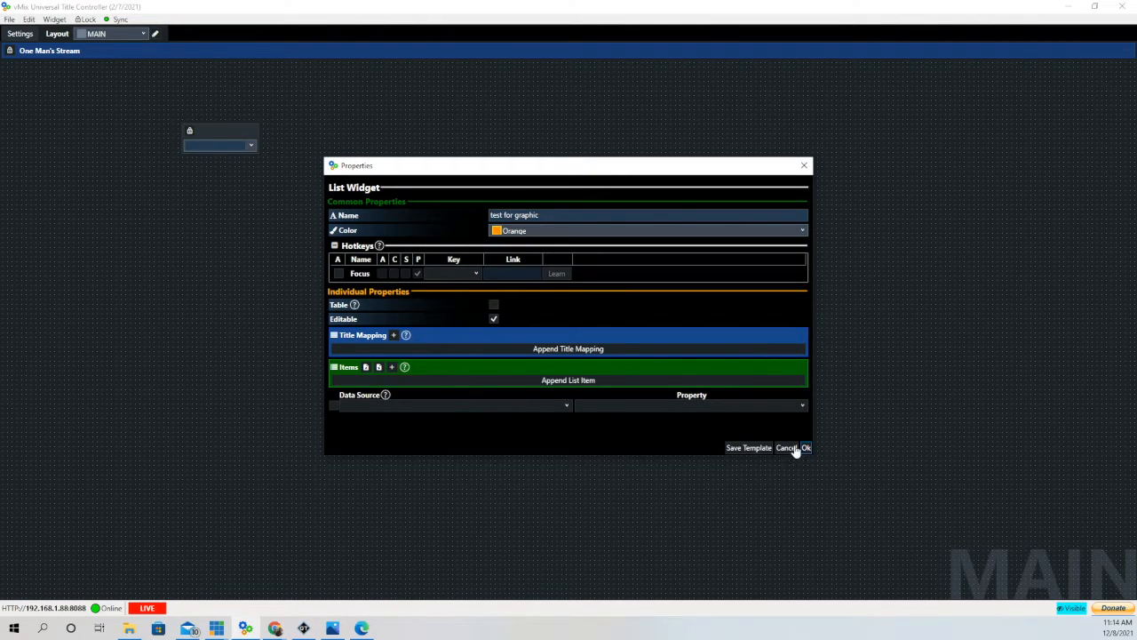
left_click(805, 447)
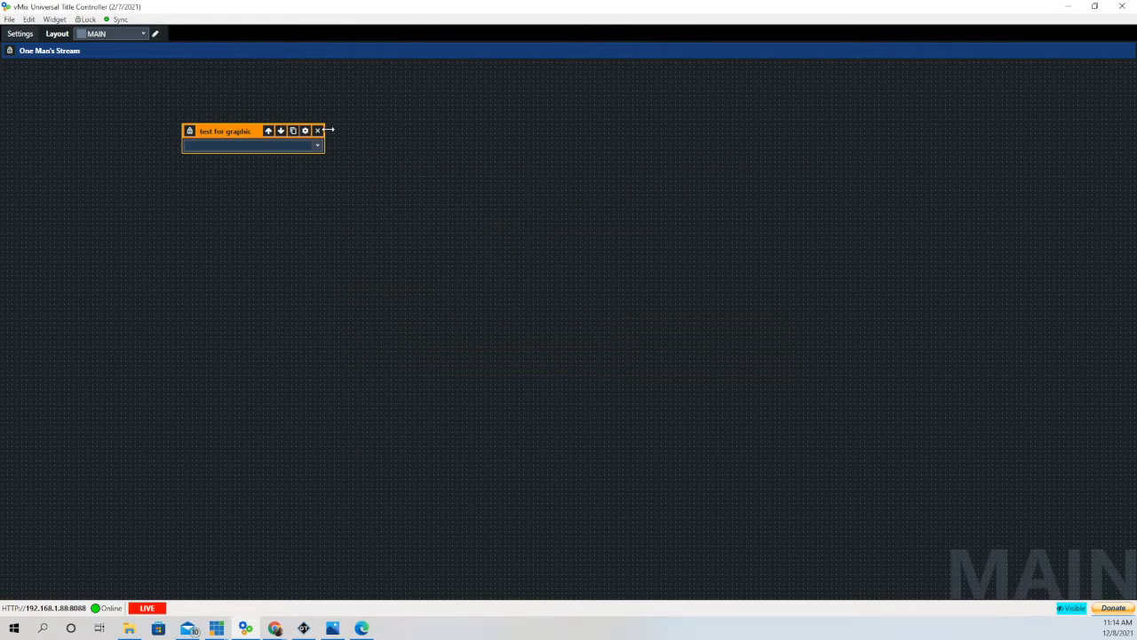
left_click_drag(224, 130, 58, 82)
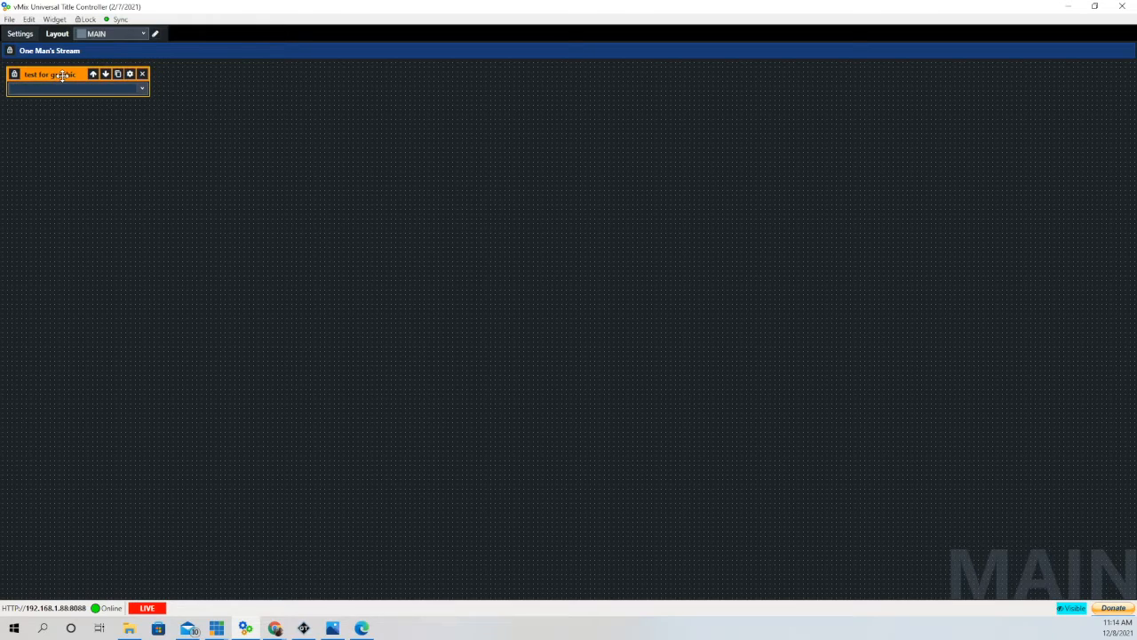
left_click(55, 18)
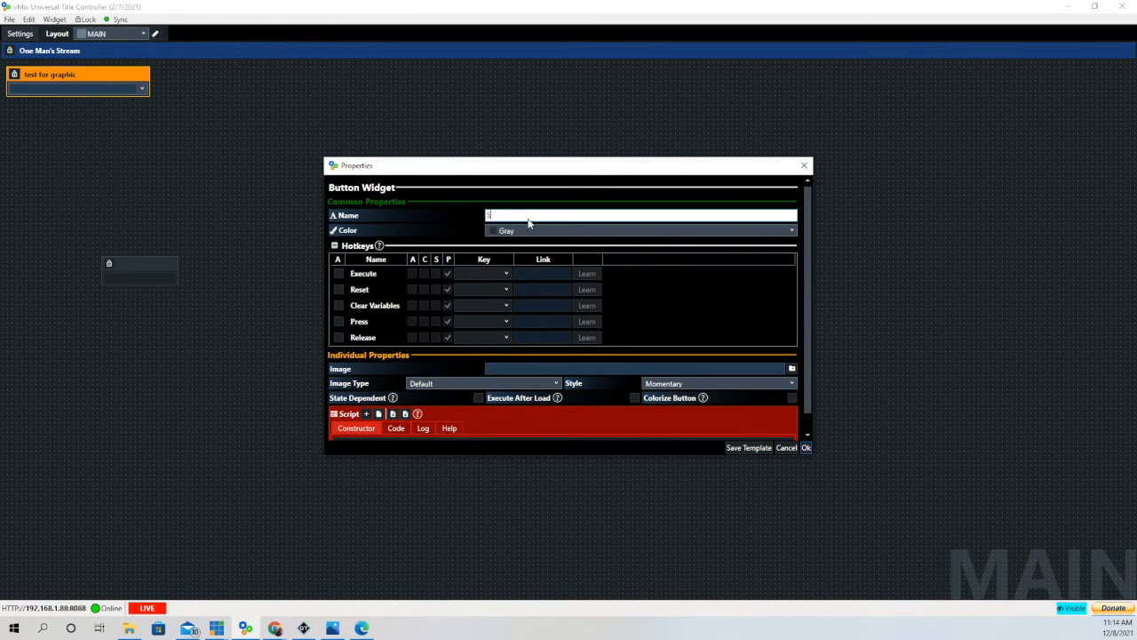
Step: Name a new button 'Show lower third', color it yellow, and drag it below the list widget
type("Show lower third")
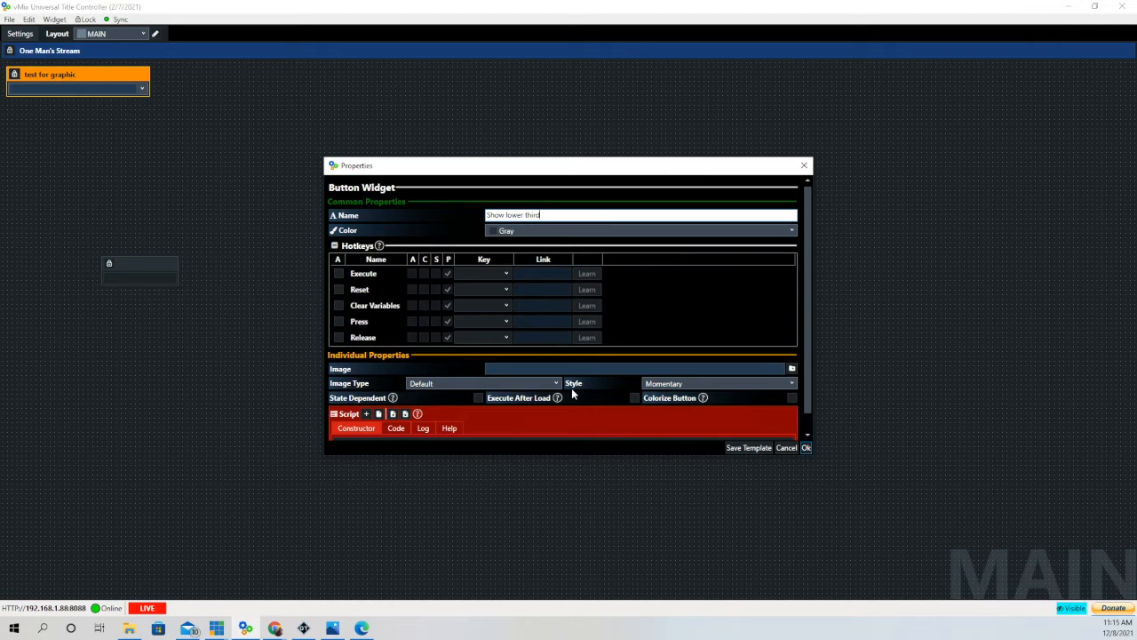
left_click(639, 230)
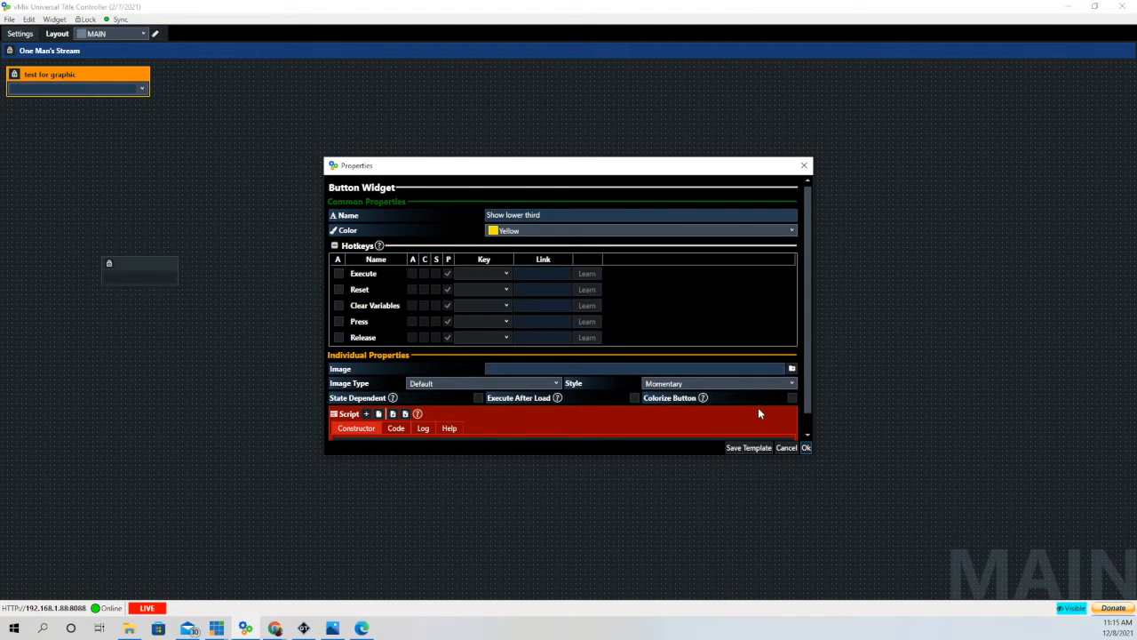
left_click(805, 447)
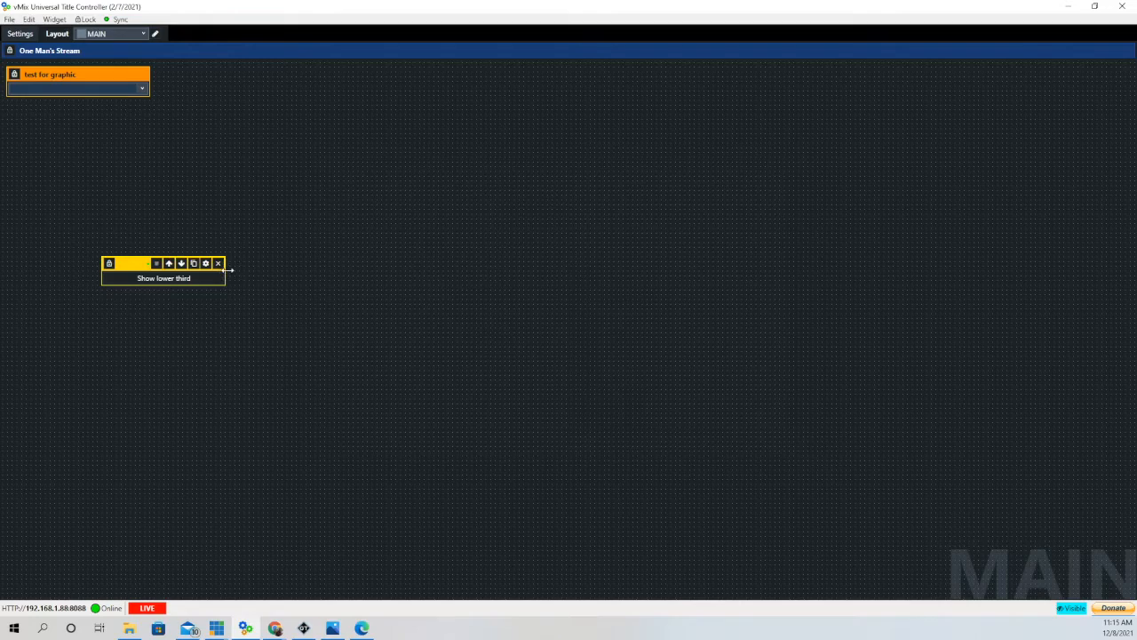
left_click_drag(164, 263, 69, 106)
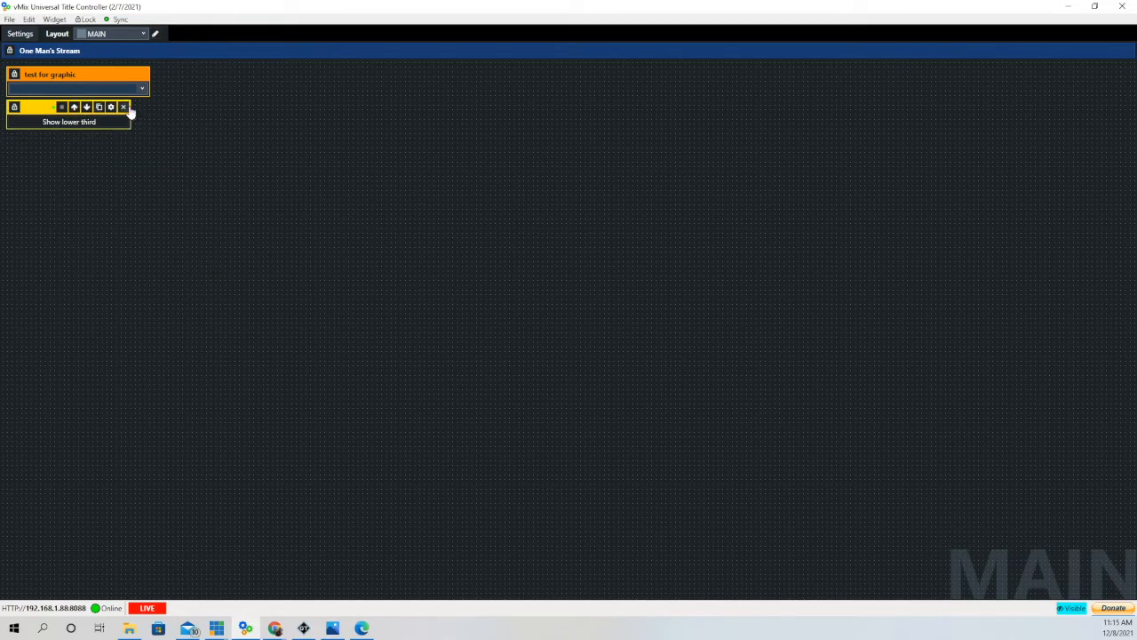
left_click(54, 19)
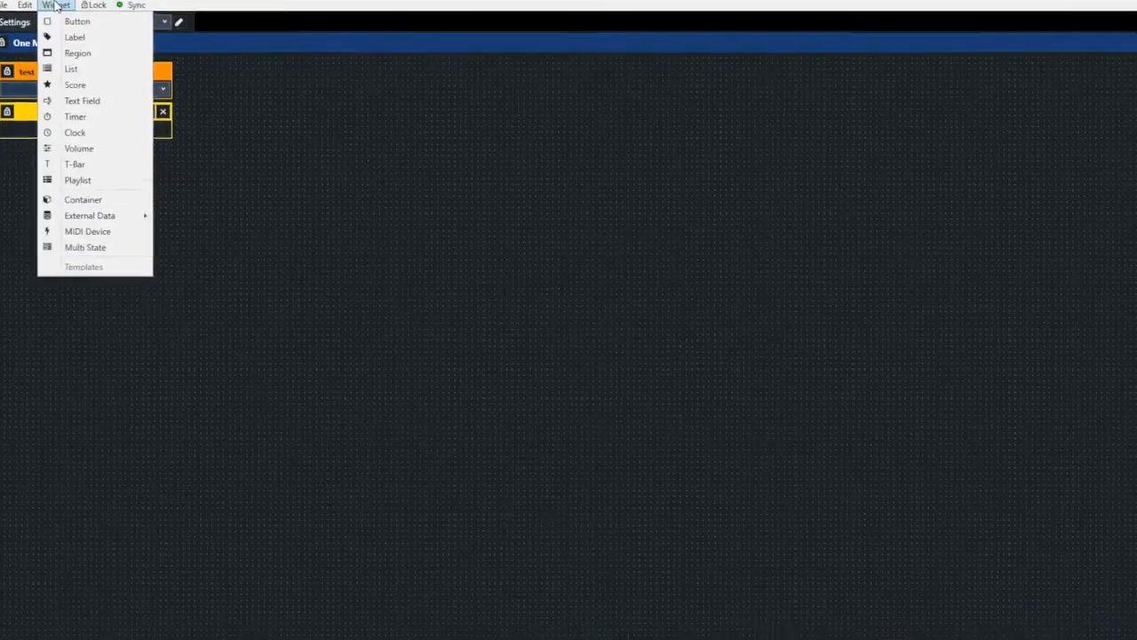
Step: Add an External Data widget using Desktop's vMixUTCNDIMonitorDataProvider.dll, monitoring vMix - Output 1
left_click(77, 20)
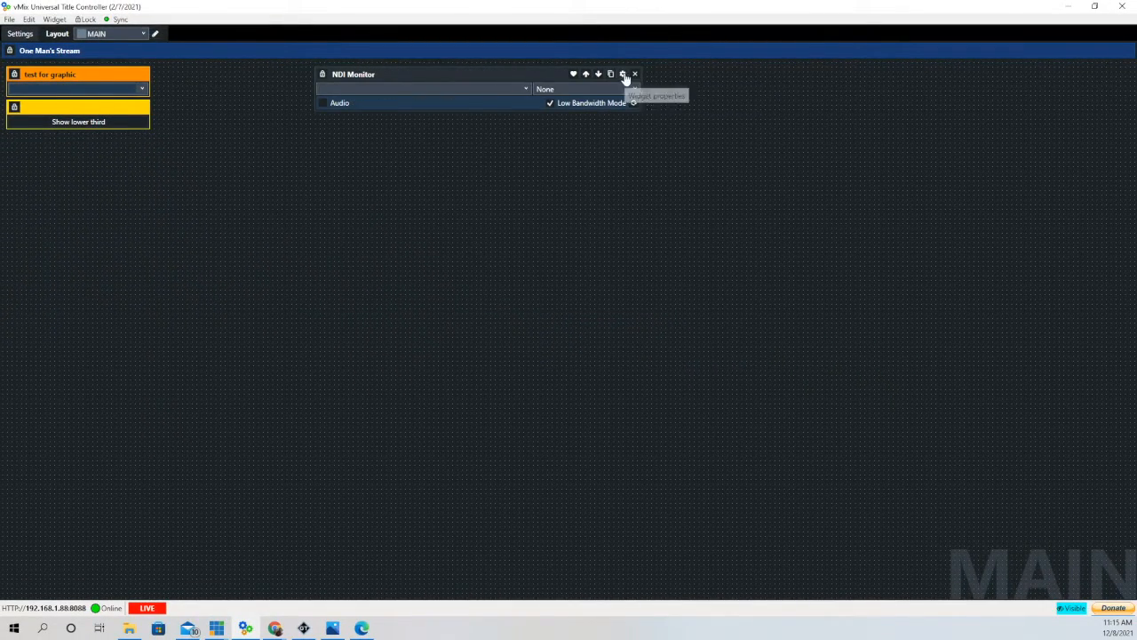
left_click(623, 73)
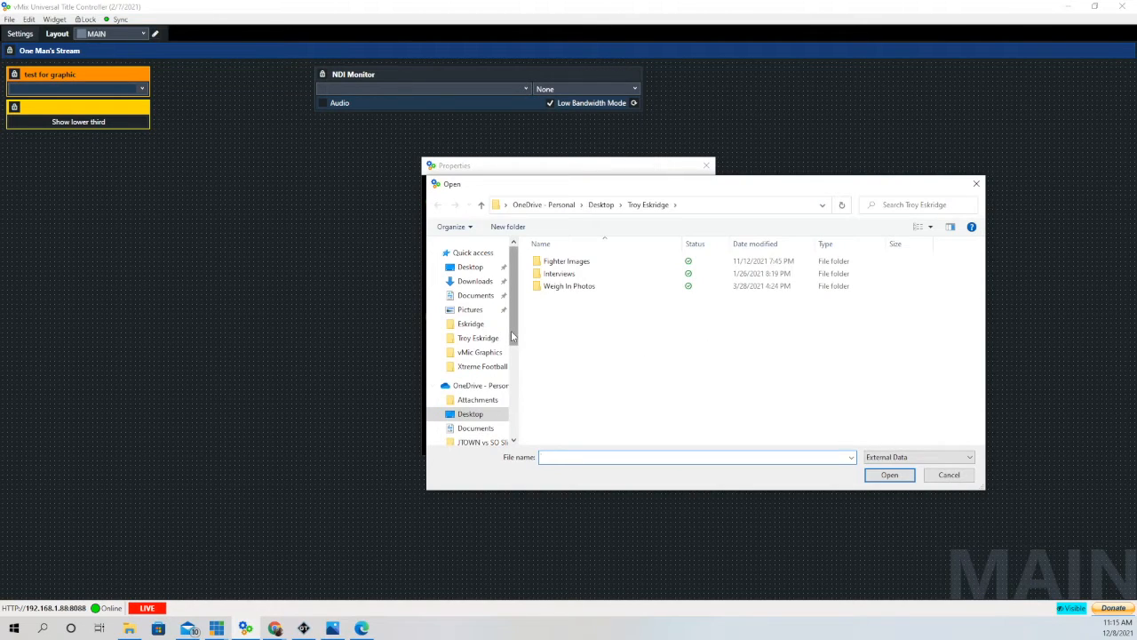
left_click(470, 414)
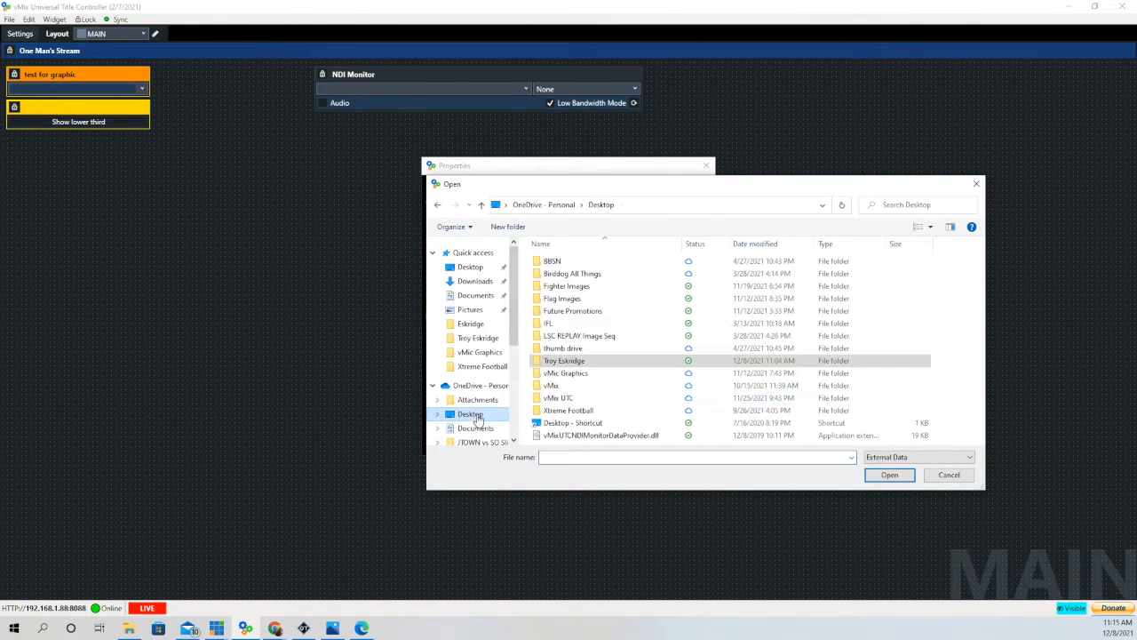
left_click(601, 435)
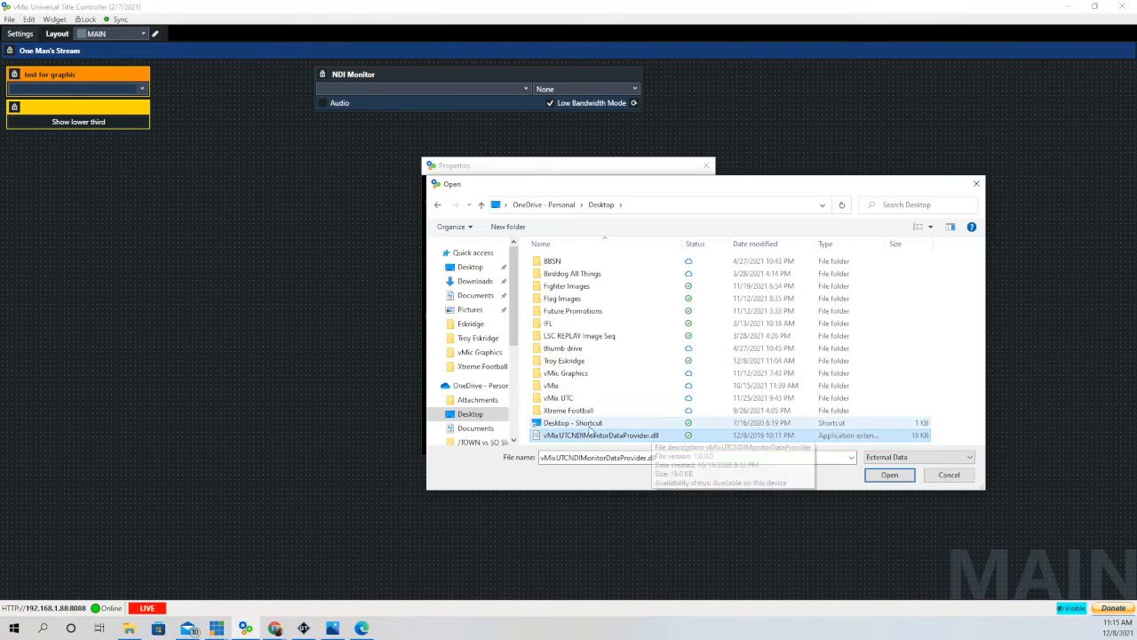
left_click(890, 474)
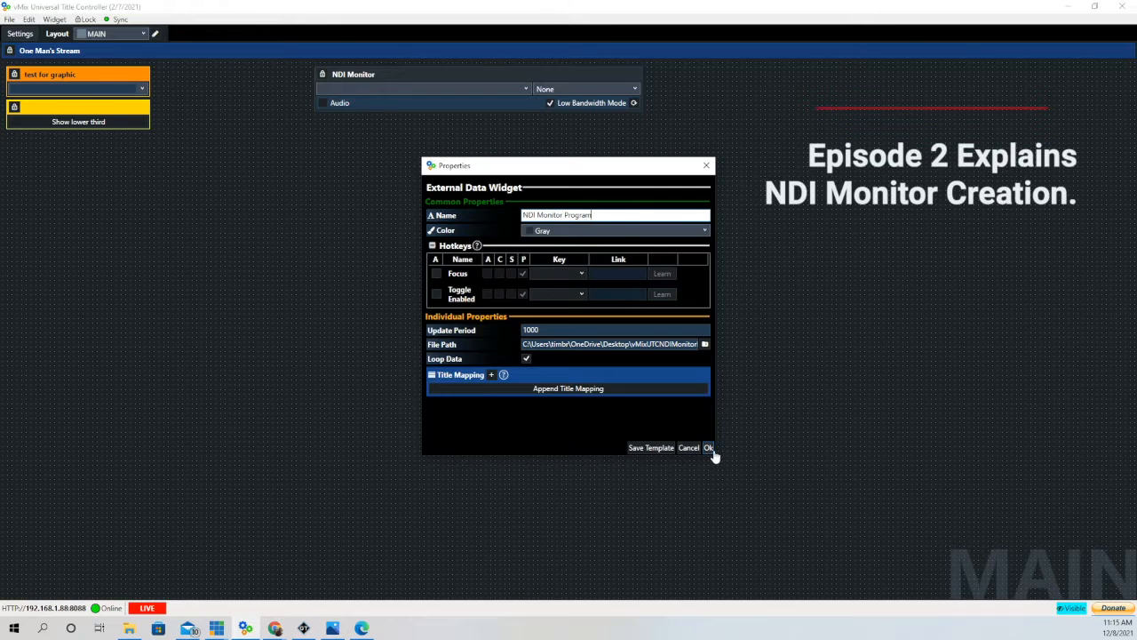
left_click(708, 447)
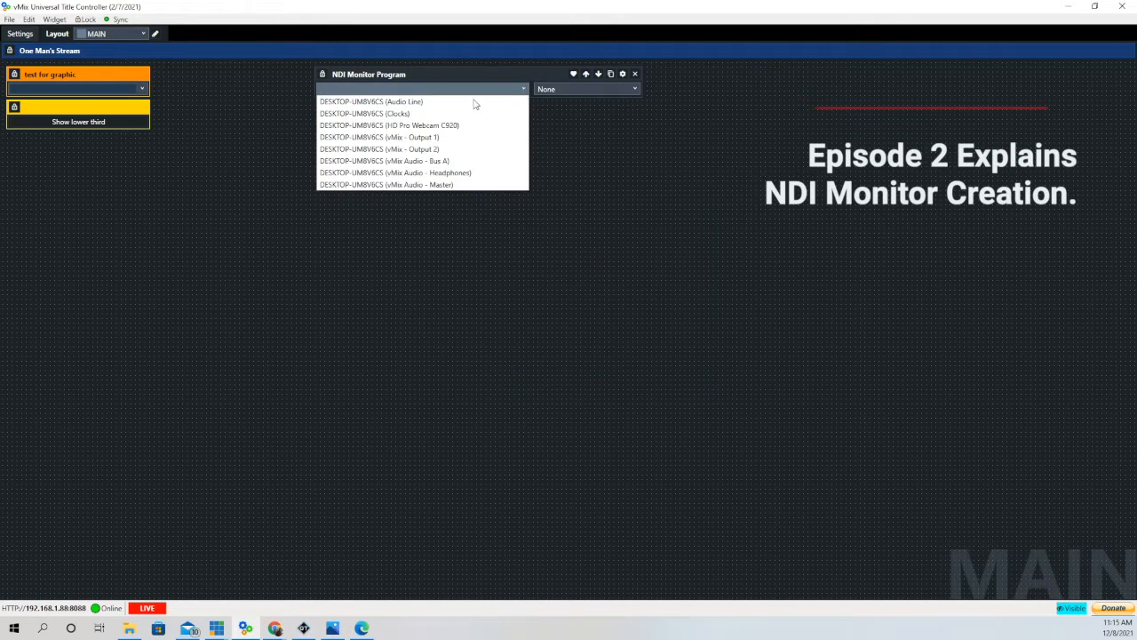
left_click(379, 137)
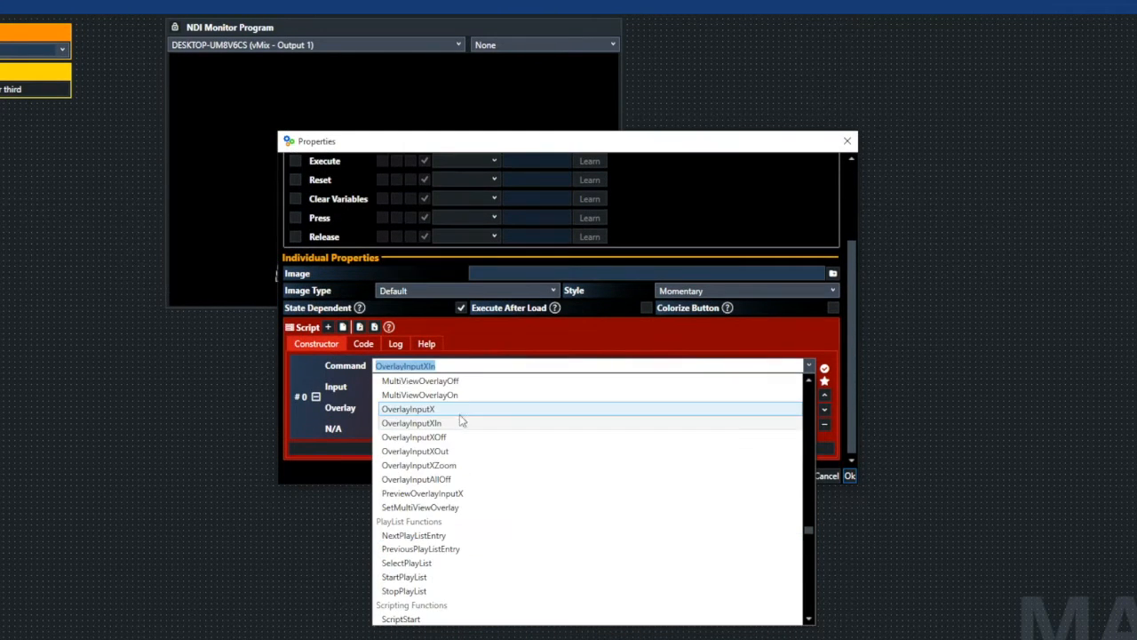
Step: Set the button's script Command to OverlayInputXIn and browse the Input dropdown
left_click(409, 409)
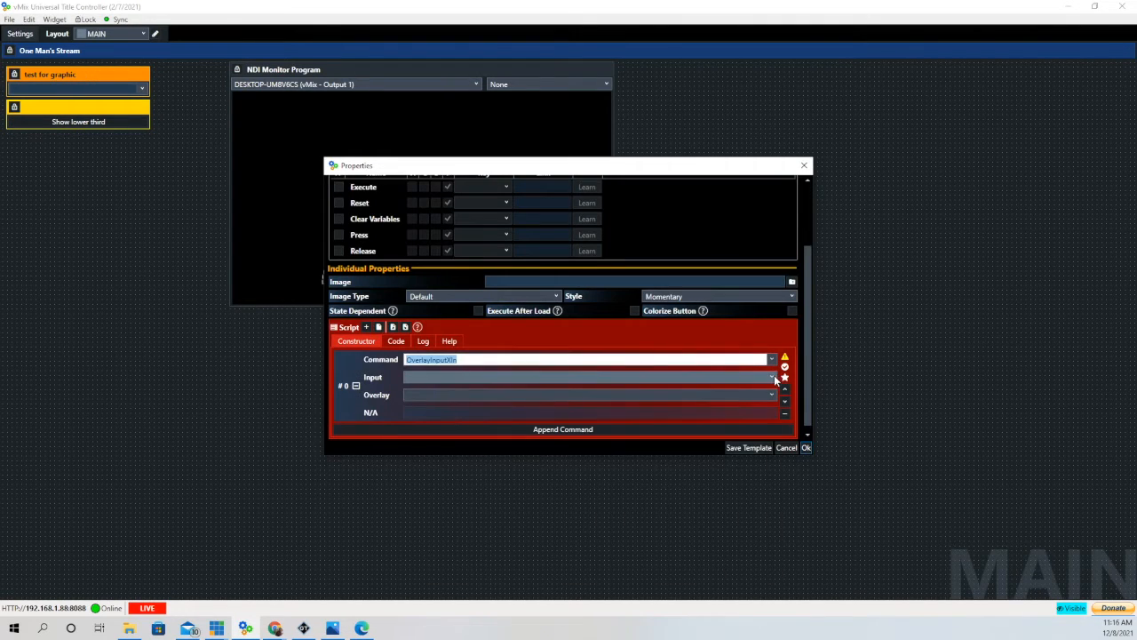
left_click(771, 377)
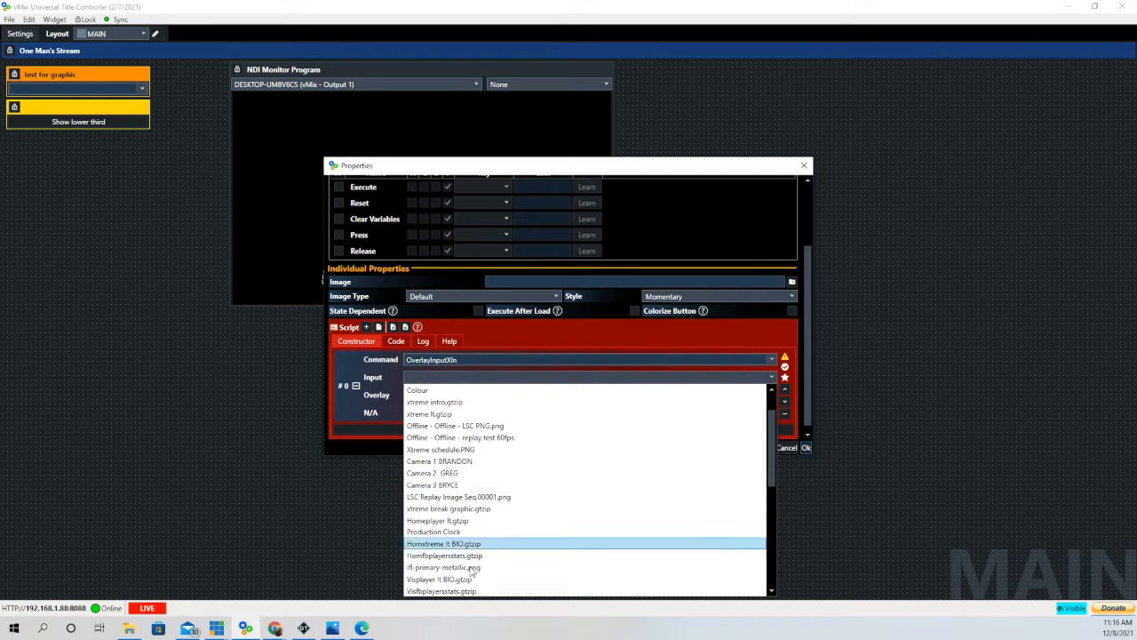
scroll("down", 3)
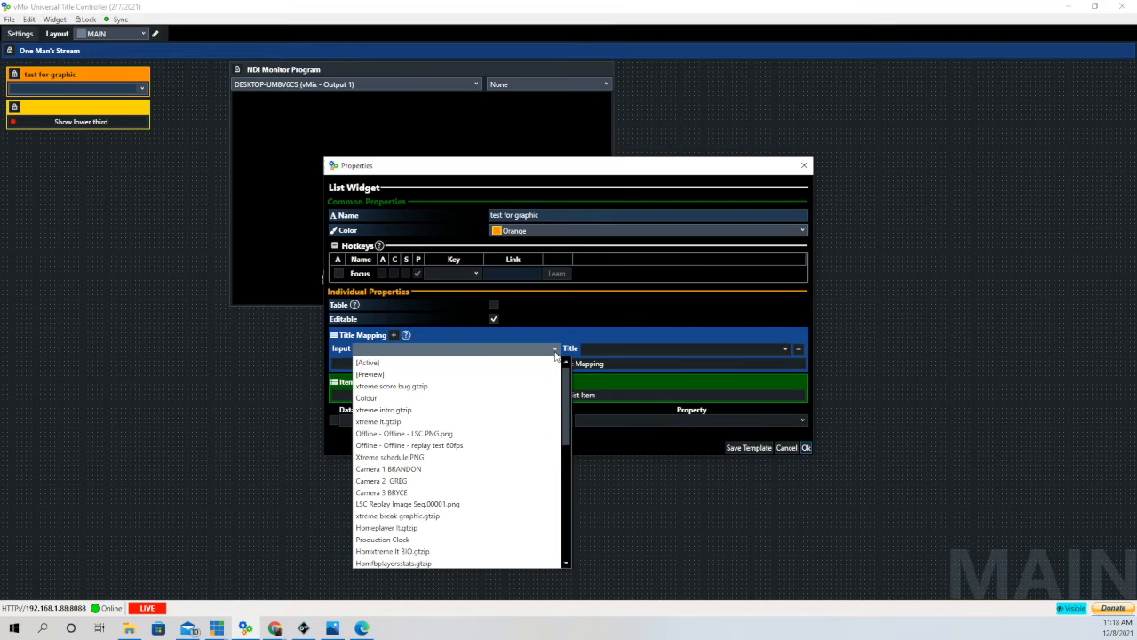
Step: Map a row to Visfbplayersstats.gtzip's POS.Text field and add another mapping row
scroll("down", 3)
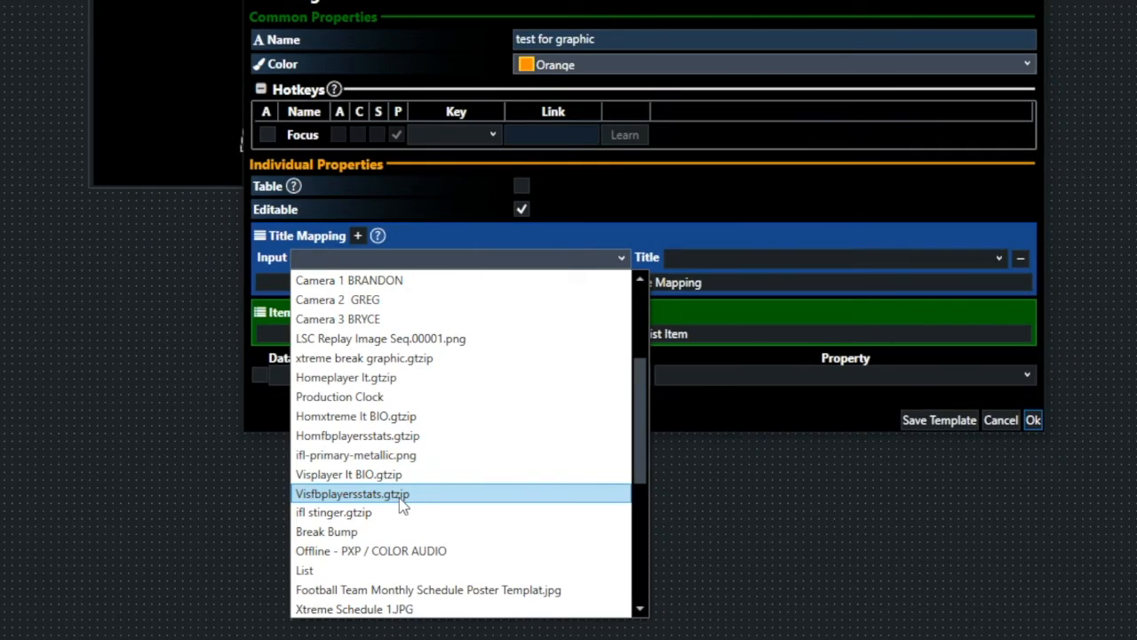
left_click(352, 493)
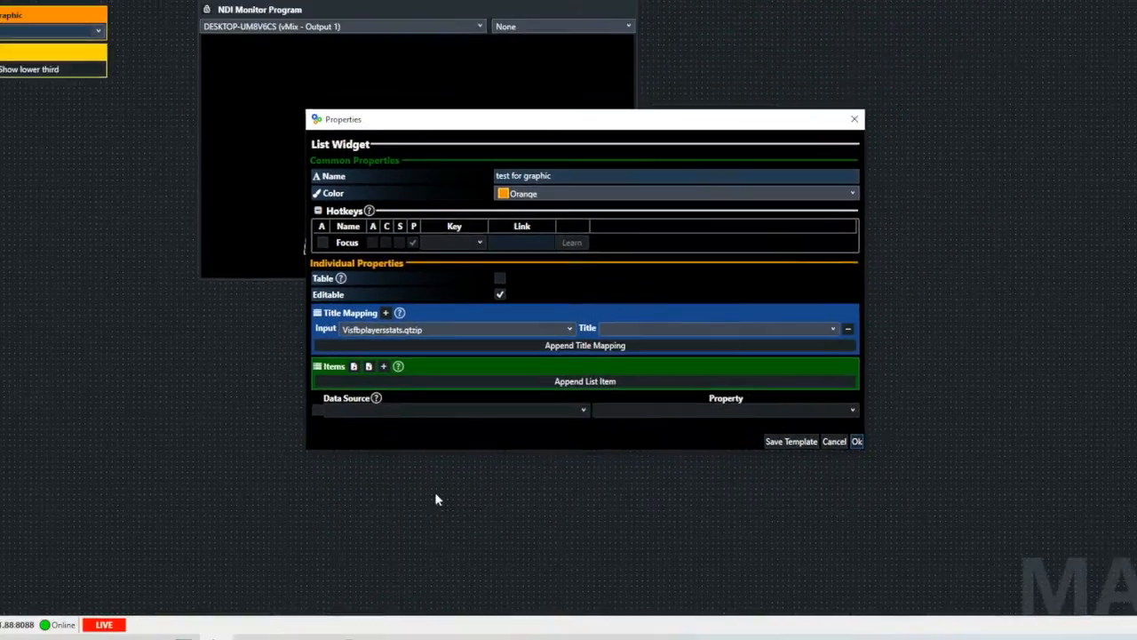
left_click(785, 349)
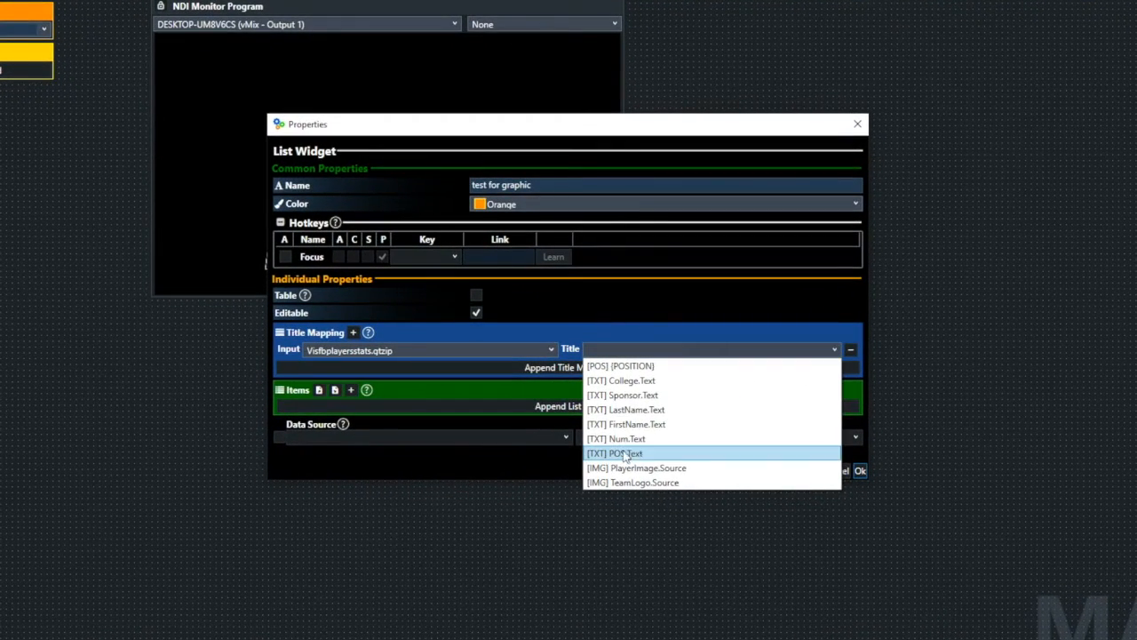
left_click(614, 453)
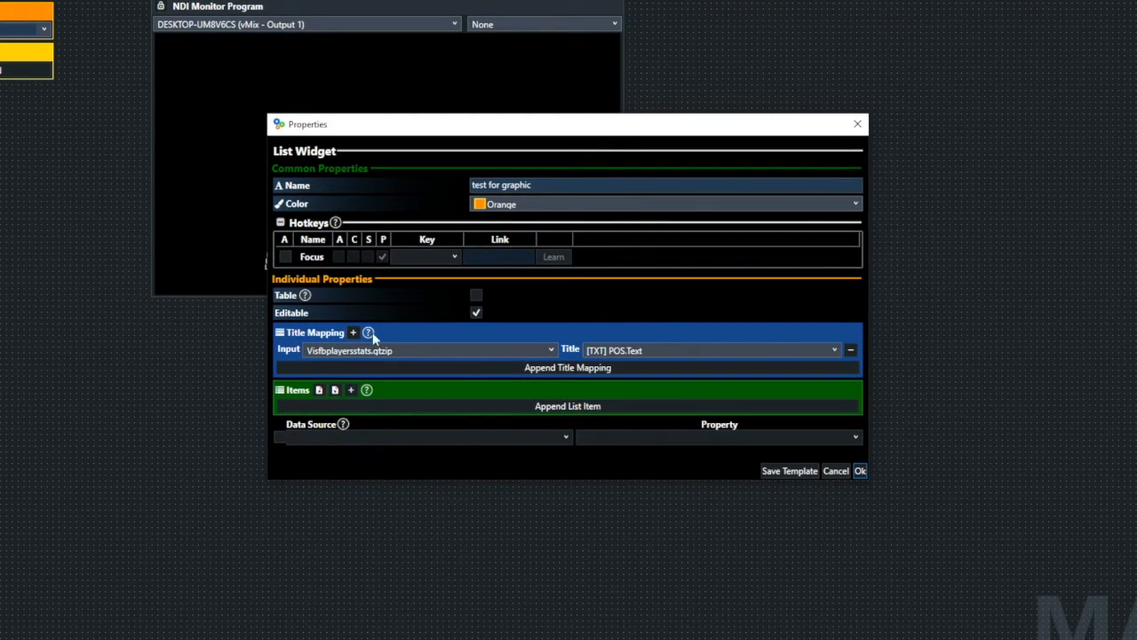
left_click(353, 332)
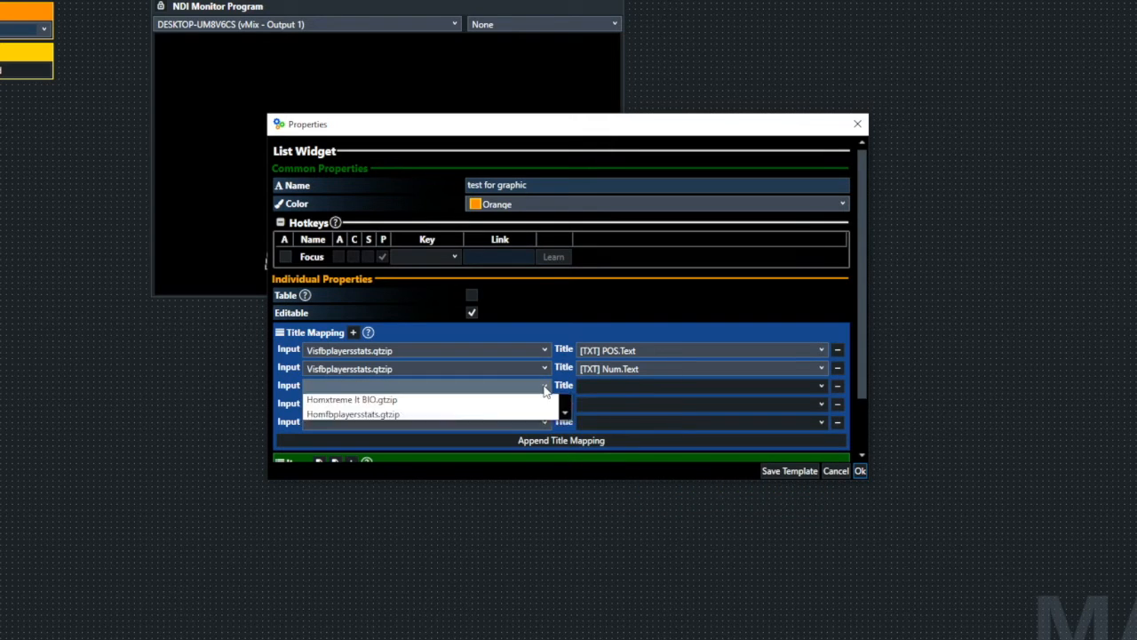
Step: Map rows three to five to FirstName.Text, LastName.Text and College.Text
left_click(544, 384)
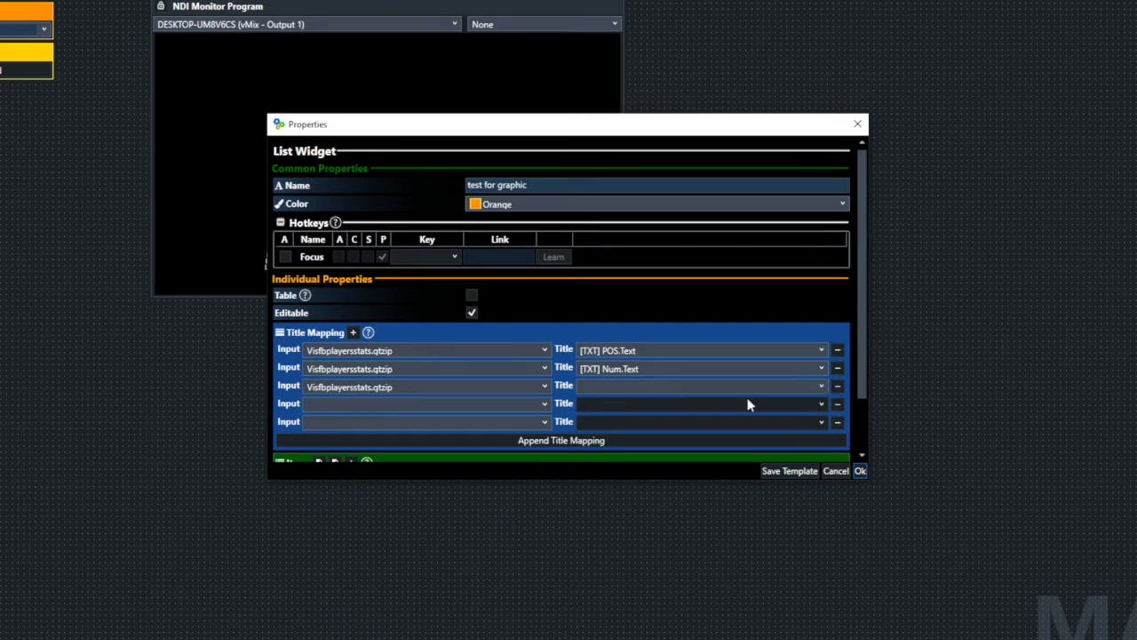
left_click(818, 385)
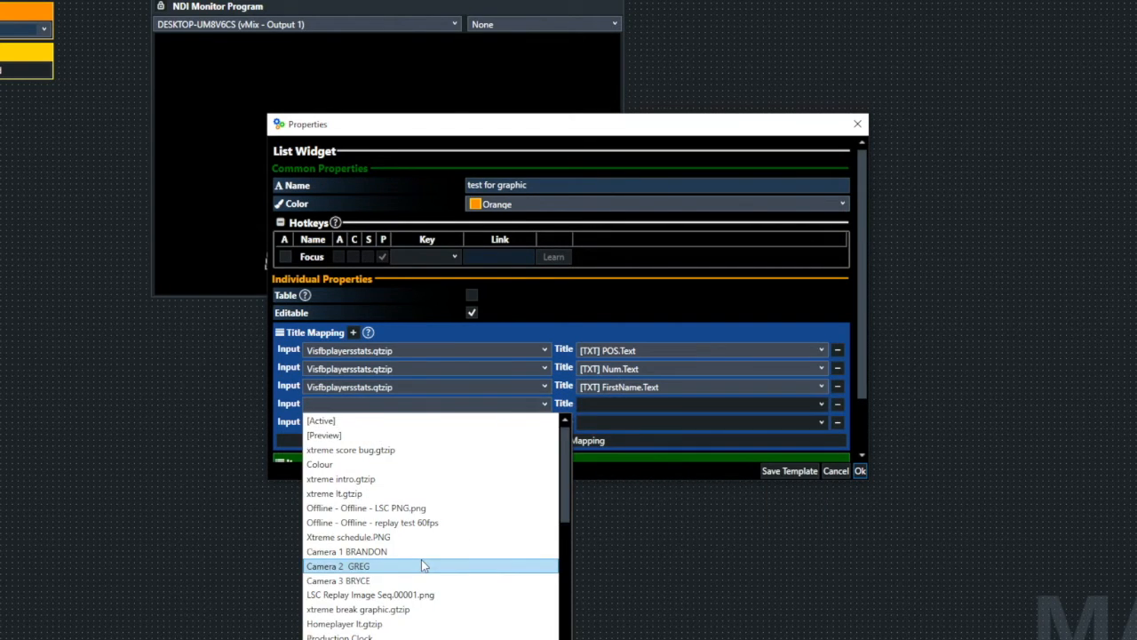
left_click(820, 403)
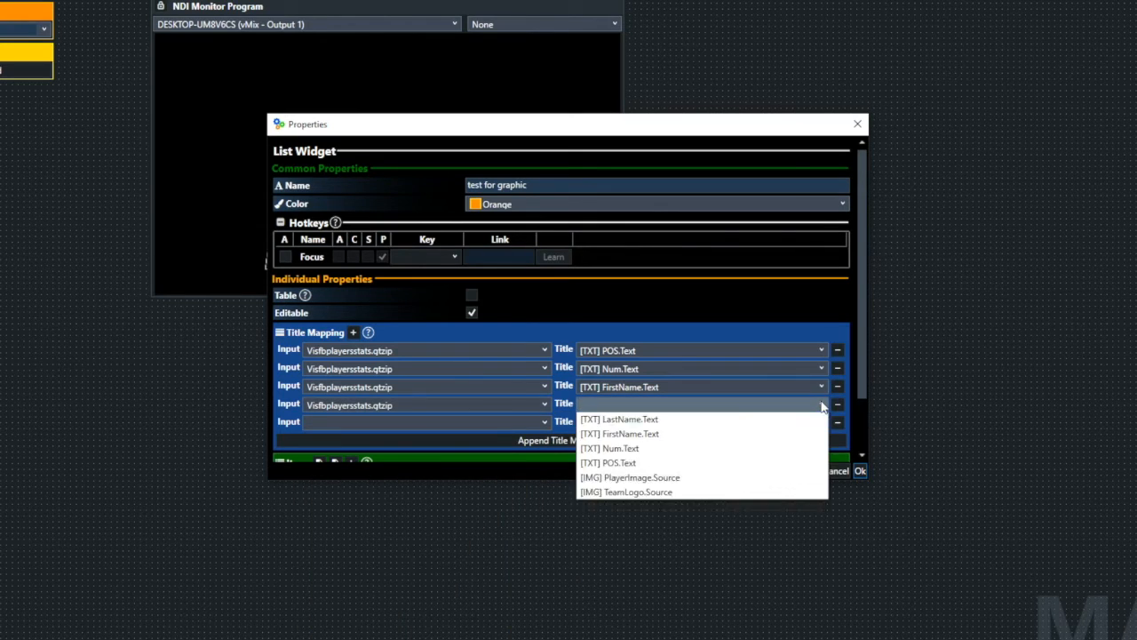
left_click(618, 418)
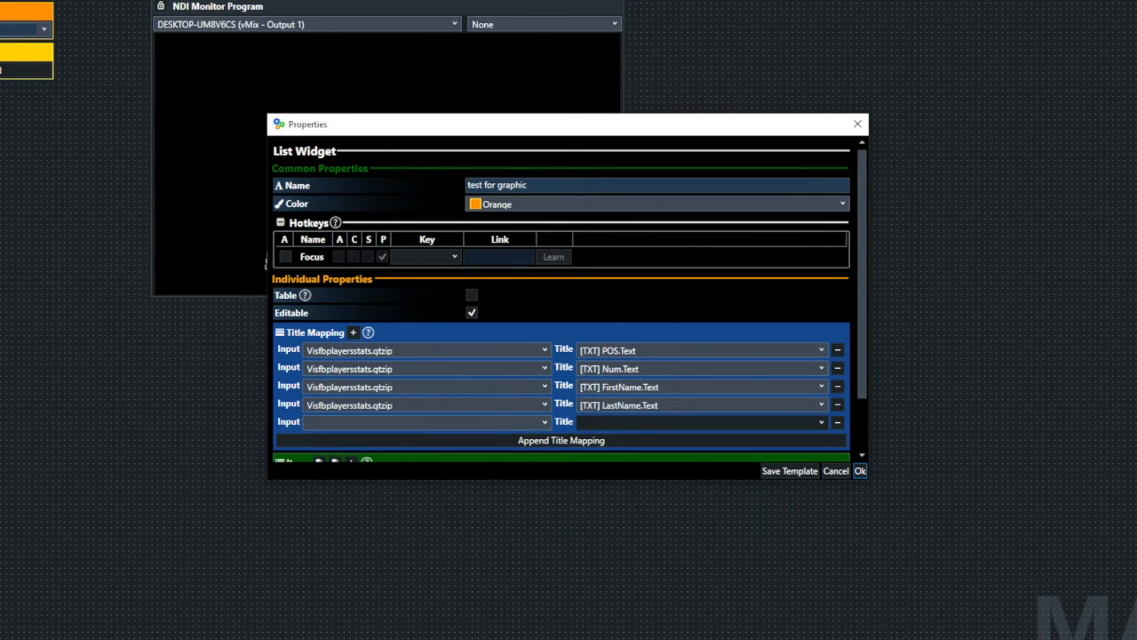
left_click(542, 422)
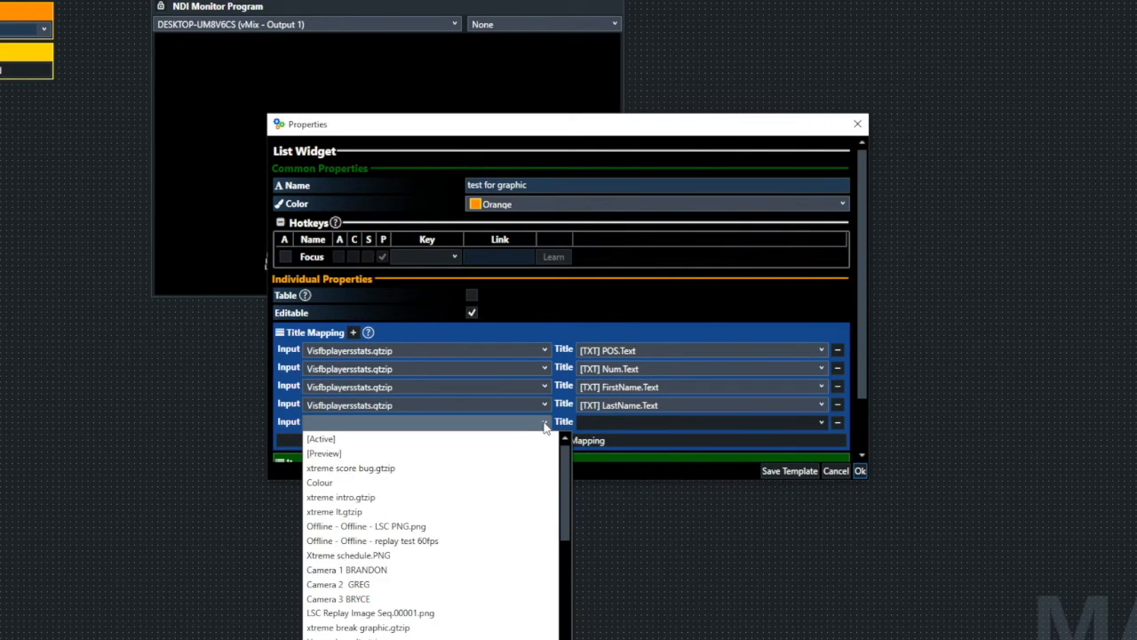
scroll("down", 3)
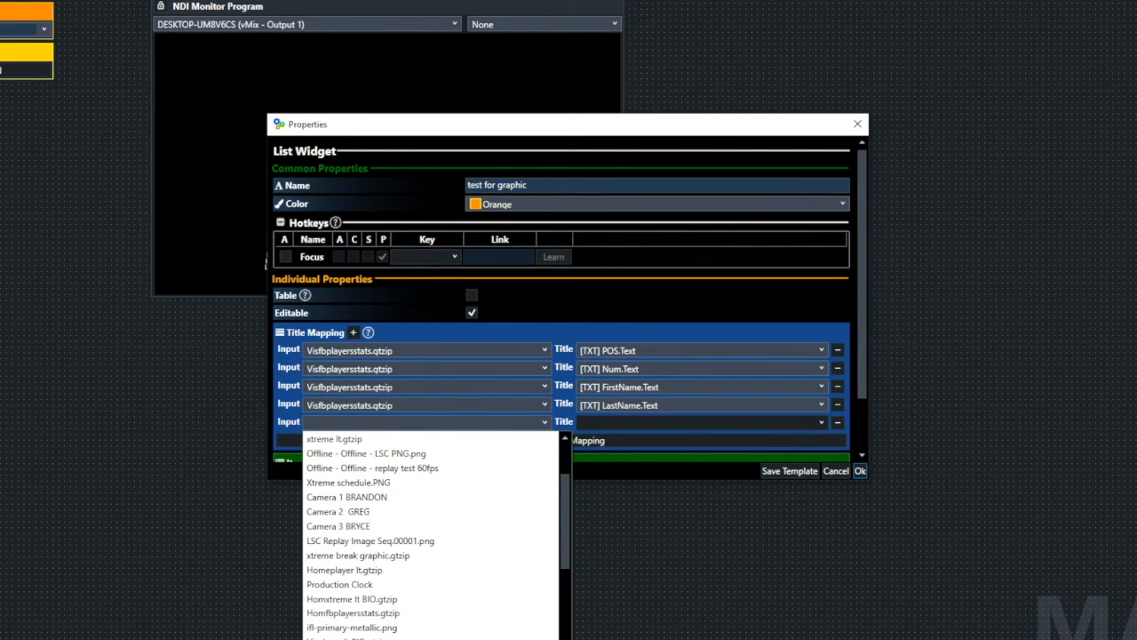
left_click(819, 421)
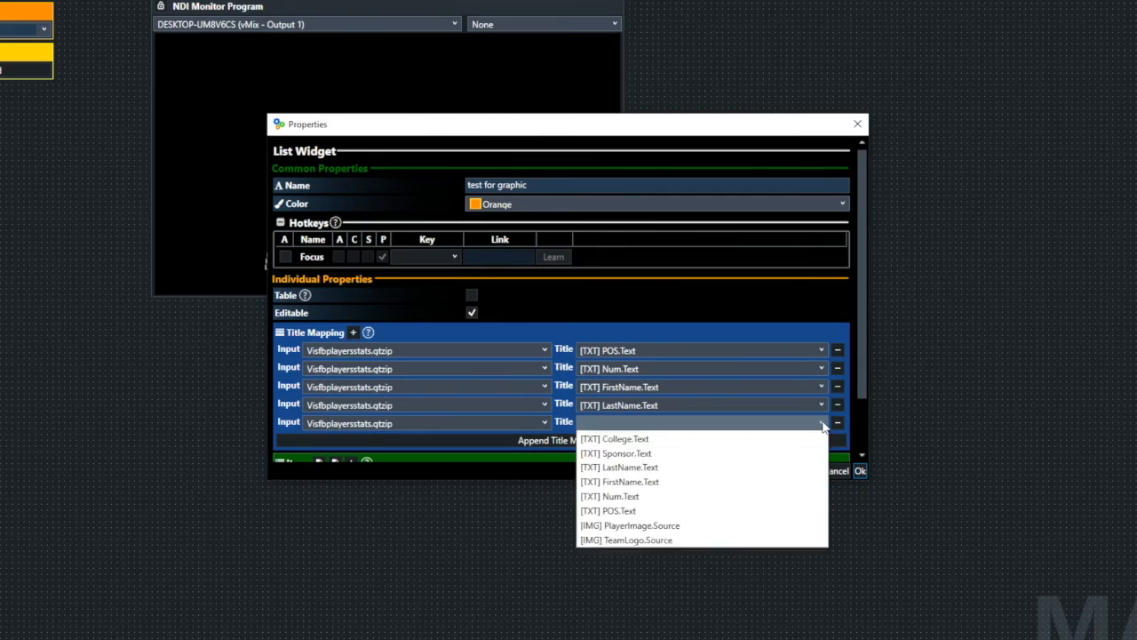
left_click(615, 438)
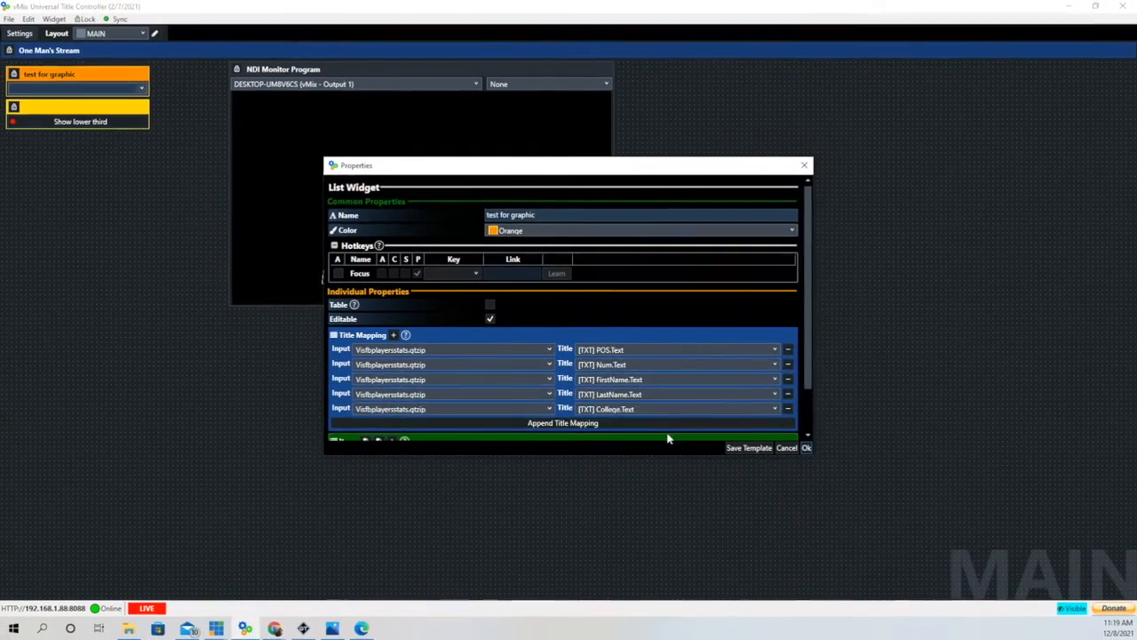
scroll("down", 3)
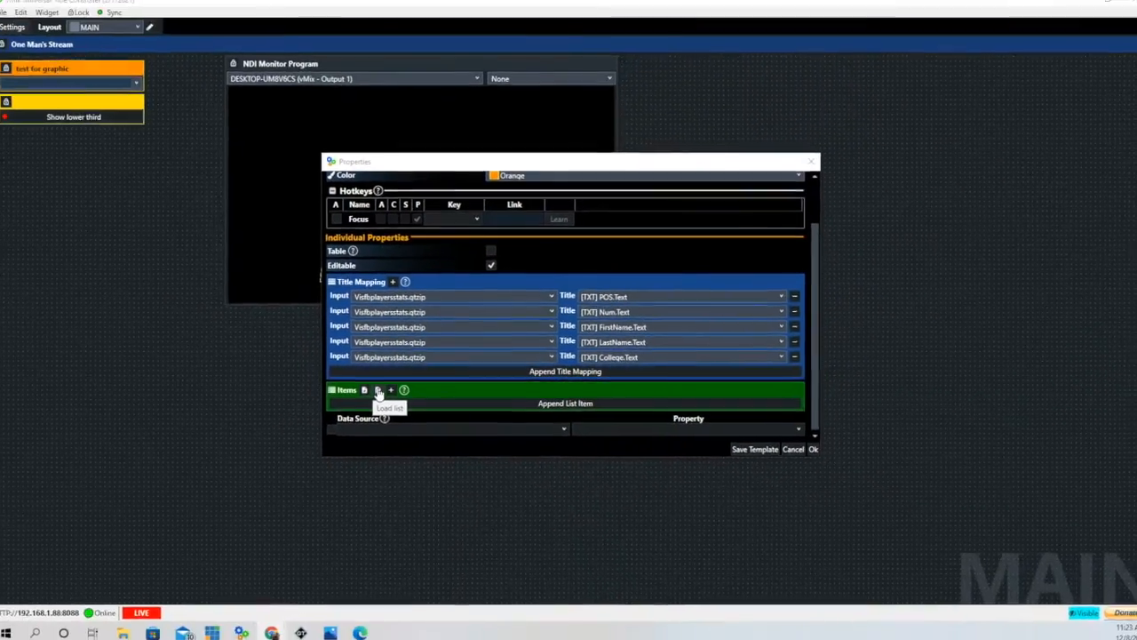
Step: Load the Football Test for UTC file from the Desktop into the widget's Items
left_click(365, 390)
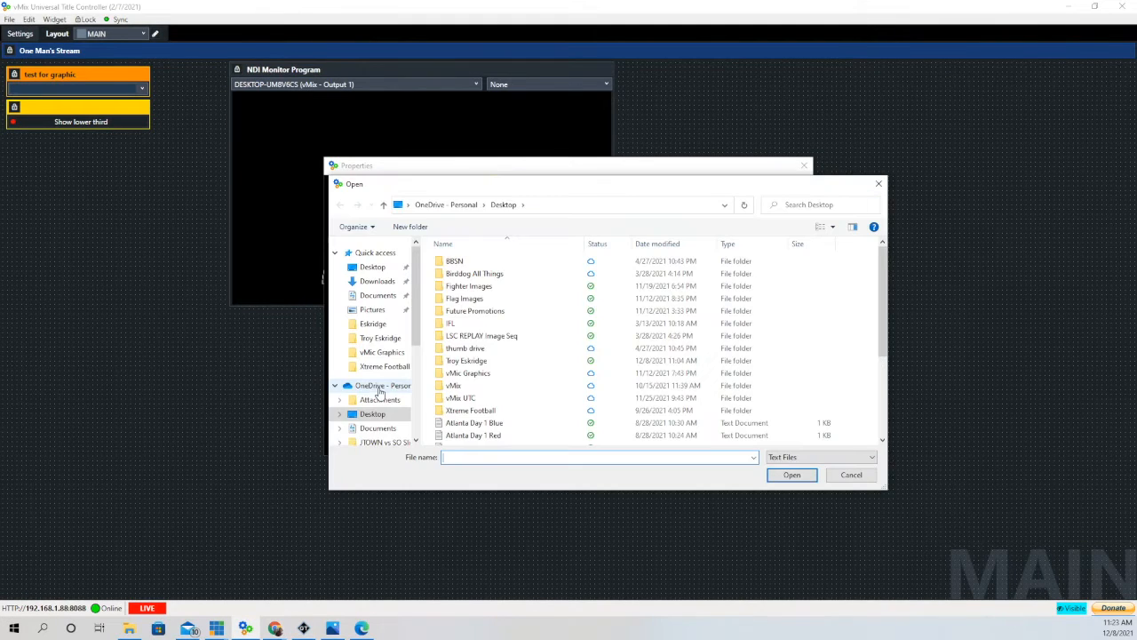
scroll("down", 3)
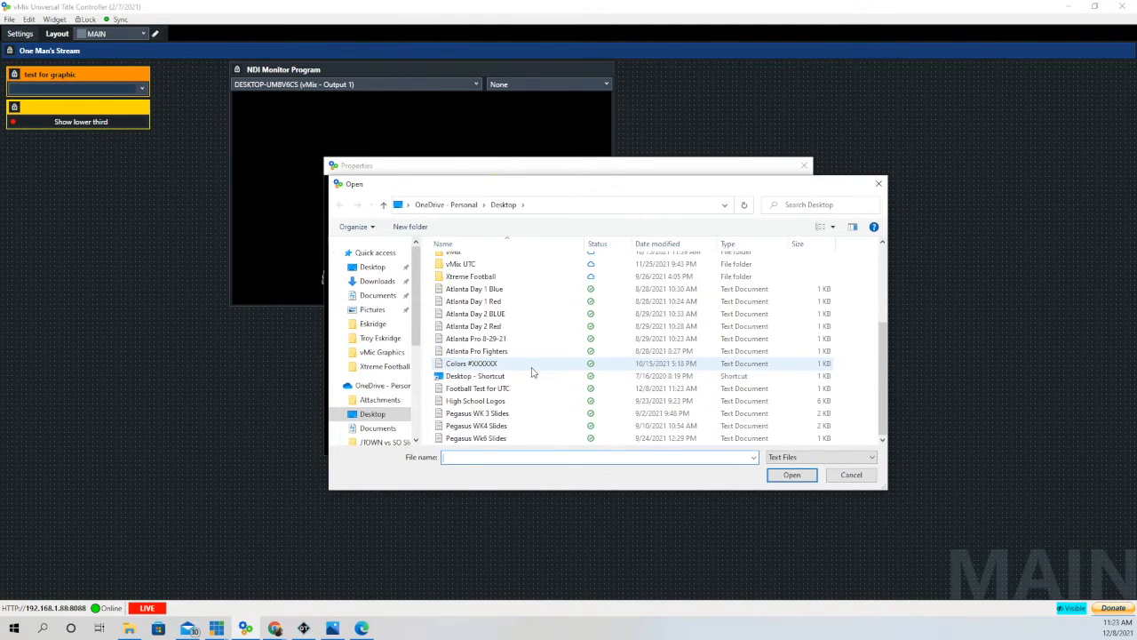
left_click(476, 339)
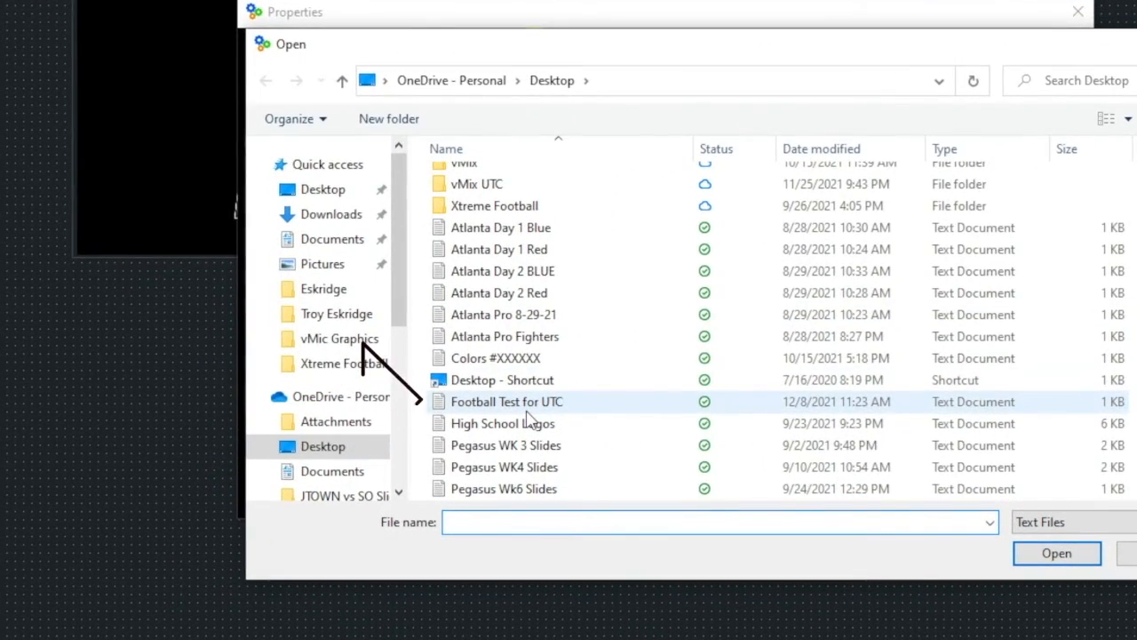
left_click(507, 400)
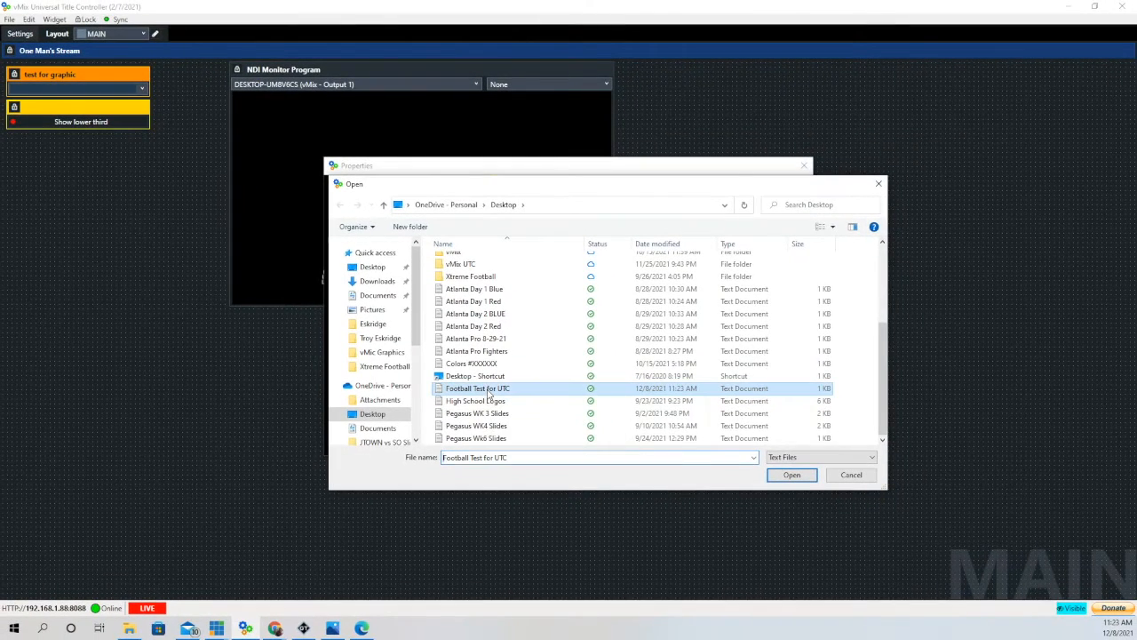
left_click(790, 474)
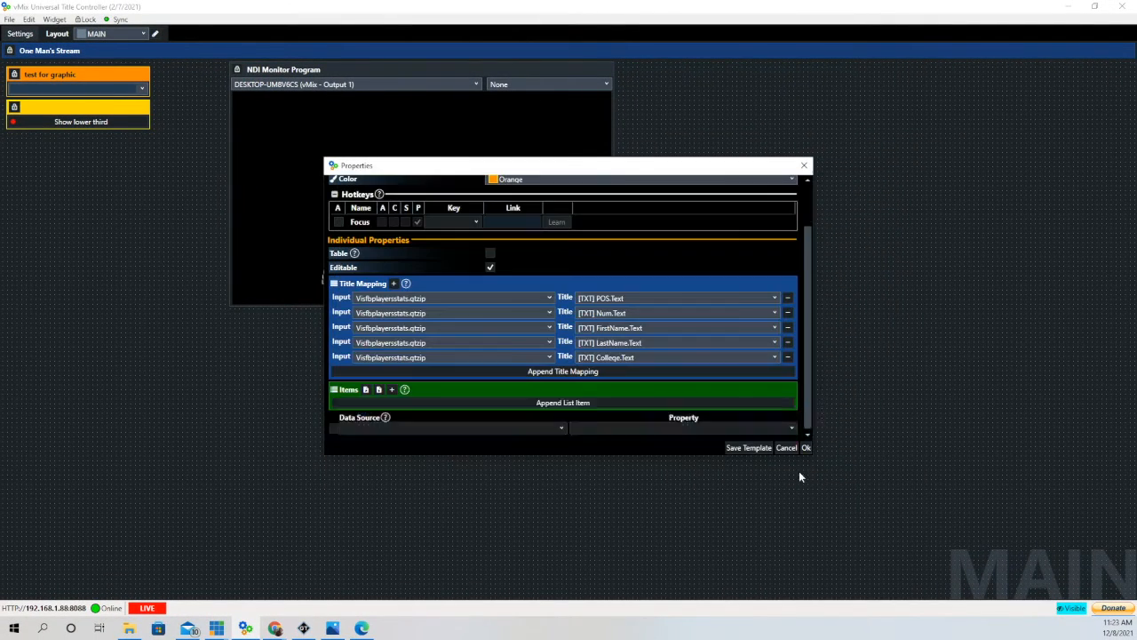
scroll("down", 3)
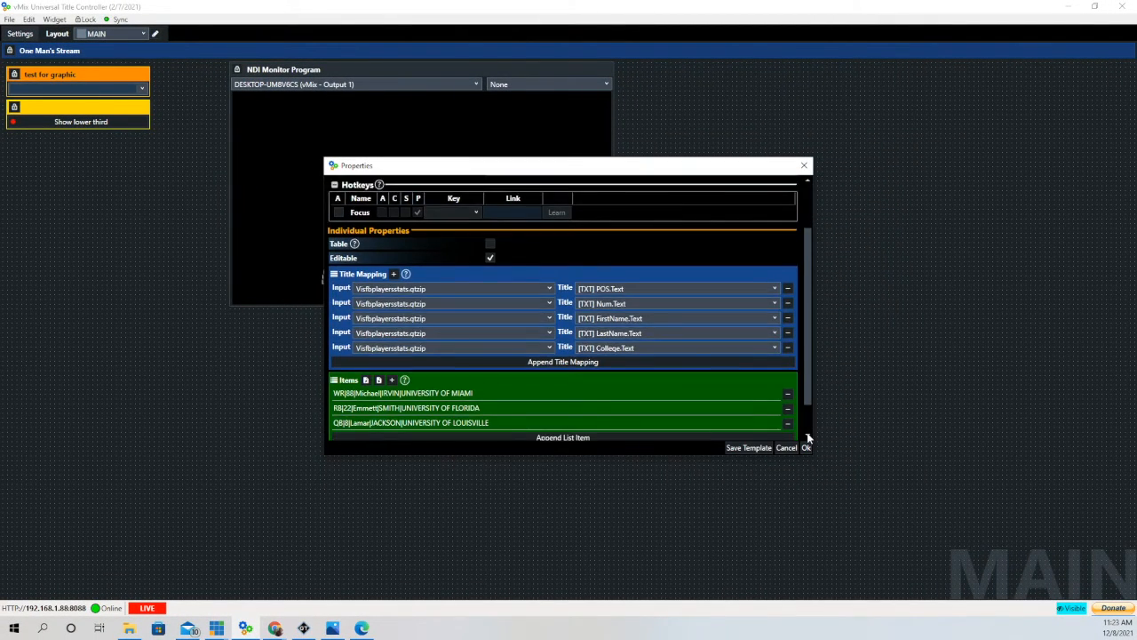
Step: Append the item QB|18|Peyton|MANNING|UNIVERSITY OF TENNESSEE and confirm the widget with Ok
scroll("down", 3)
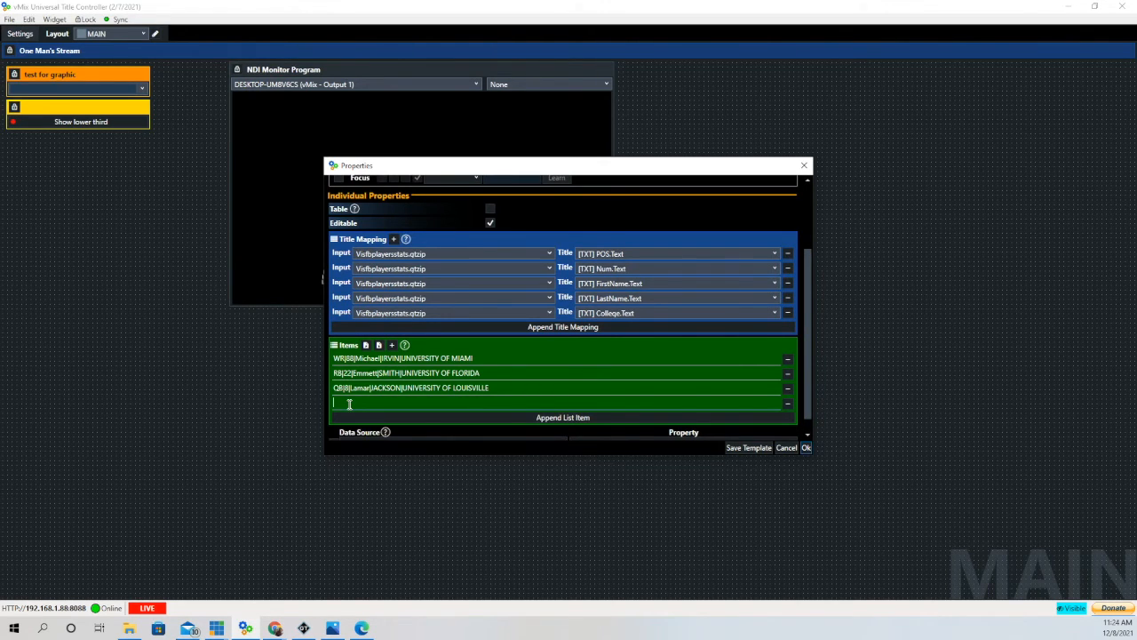
type("QB")
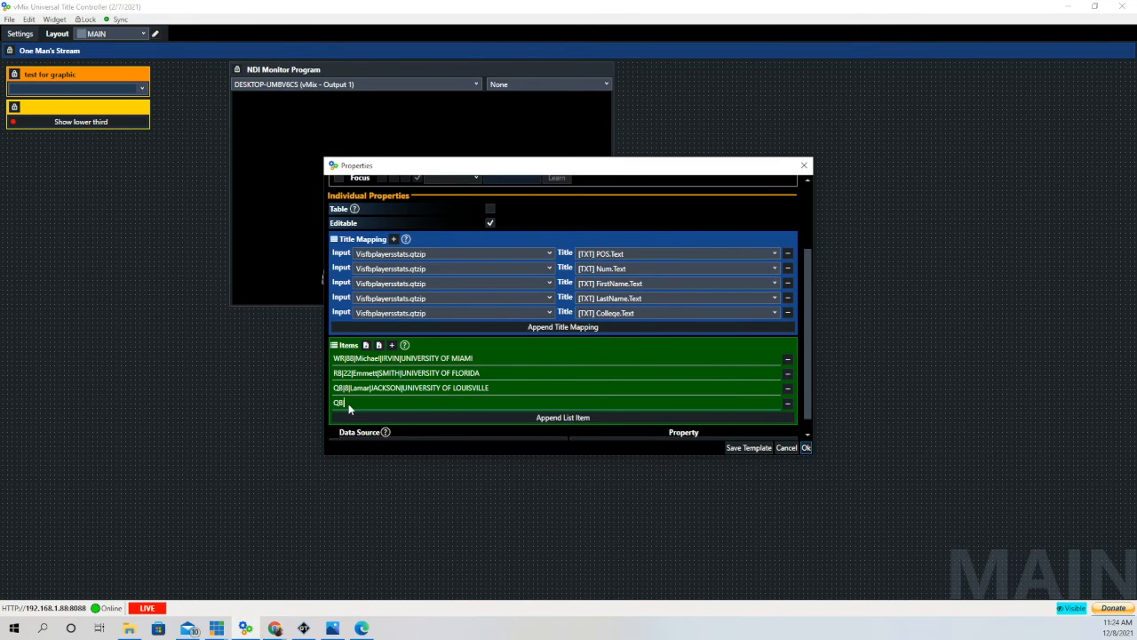
type("18|")
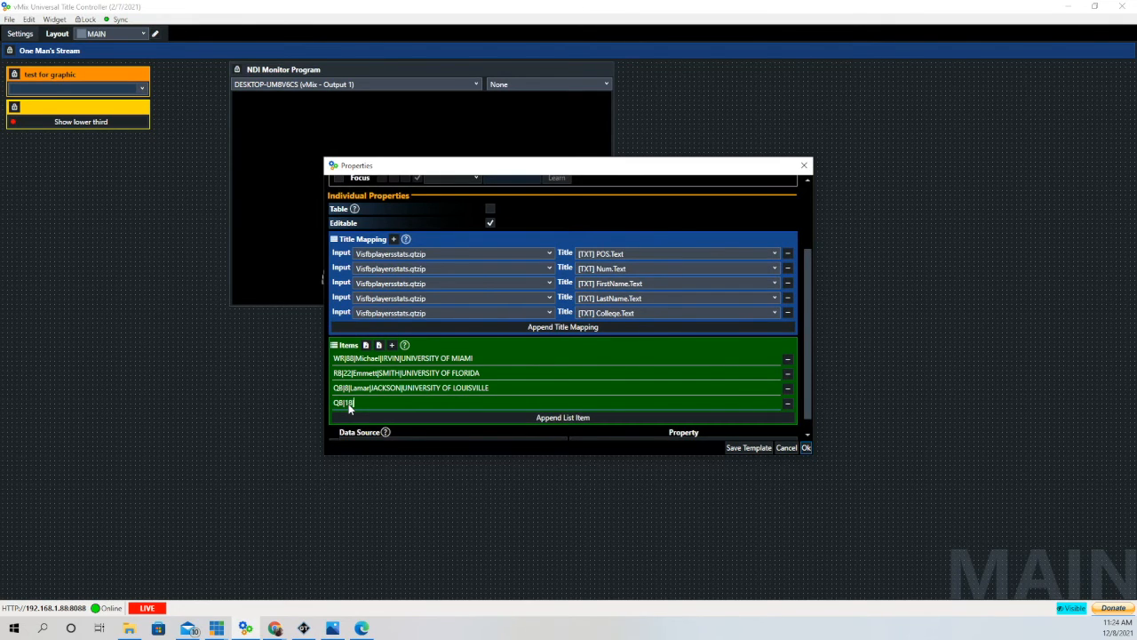
type("Peyton")
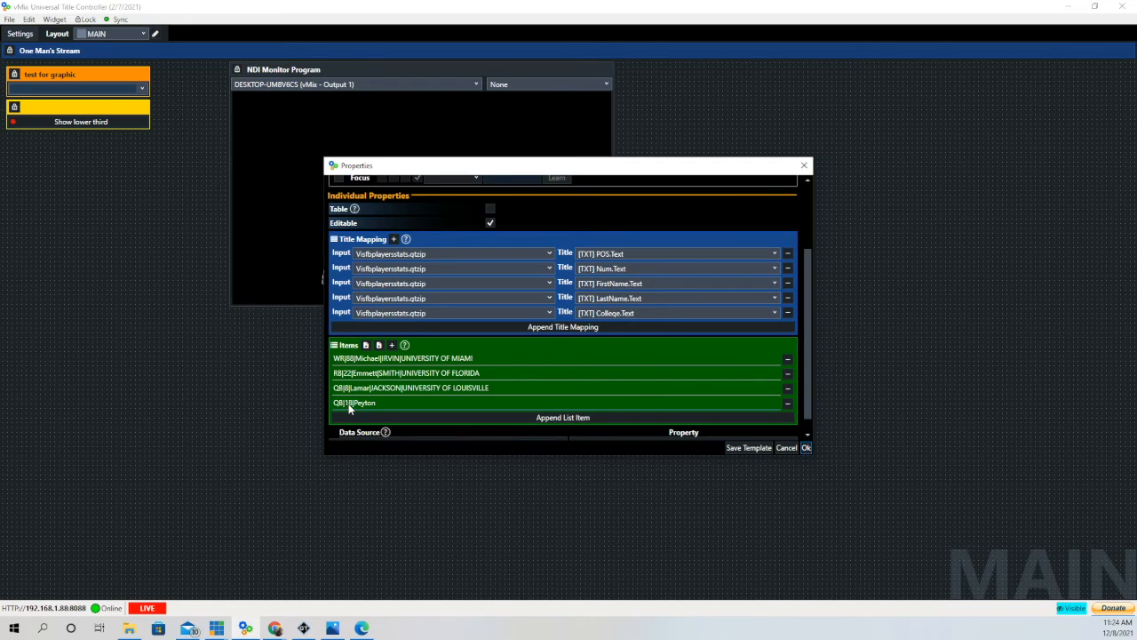
type("MANNING")
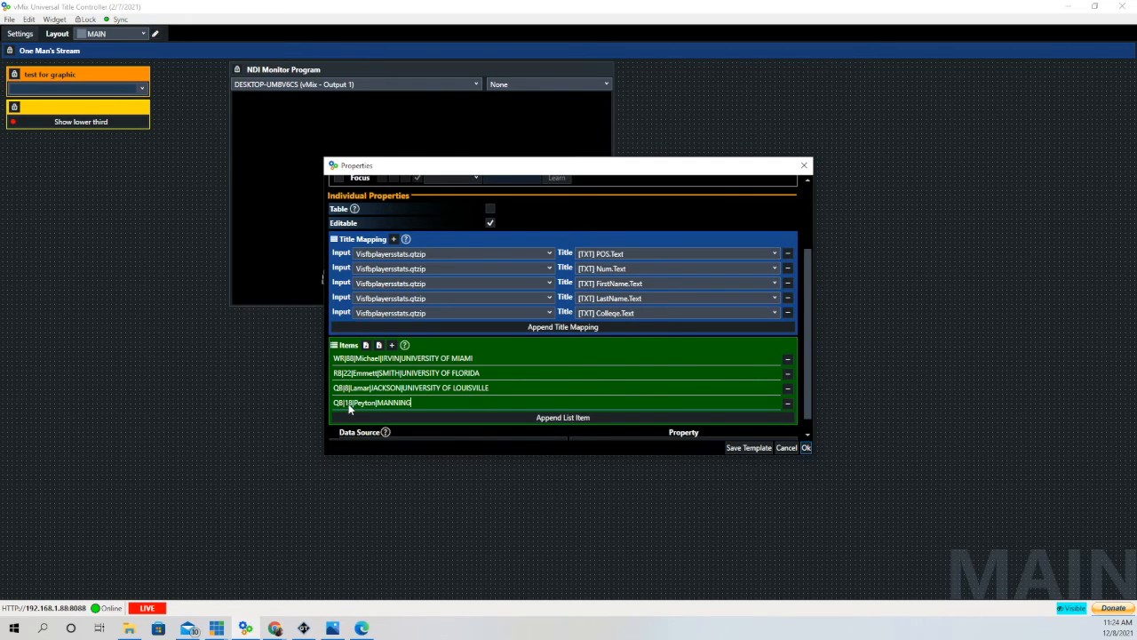
type("|UNIVERSITY OF TENNESSEE")
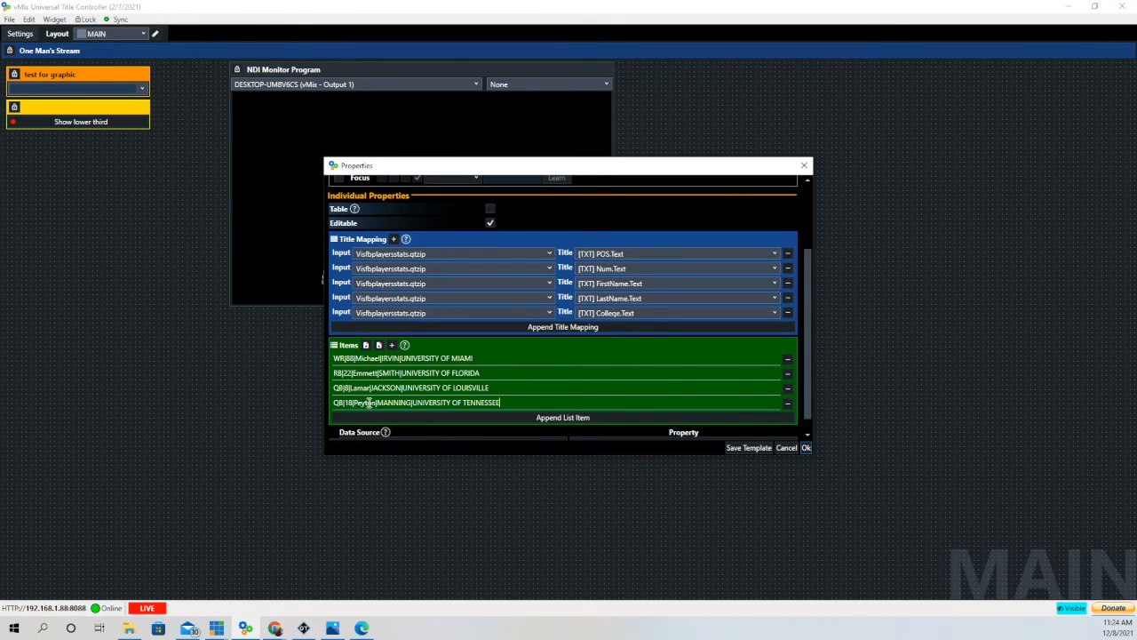
left_click(805, 447)
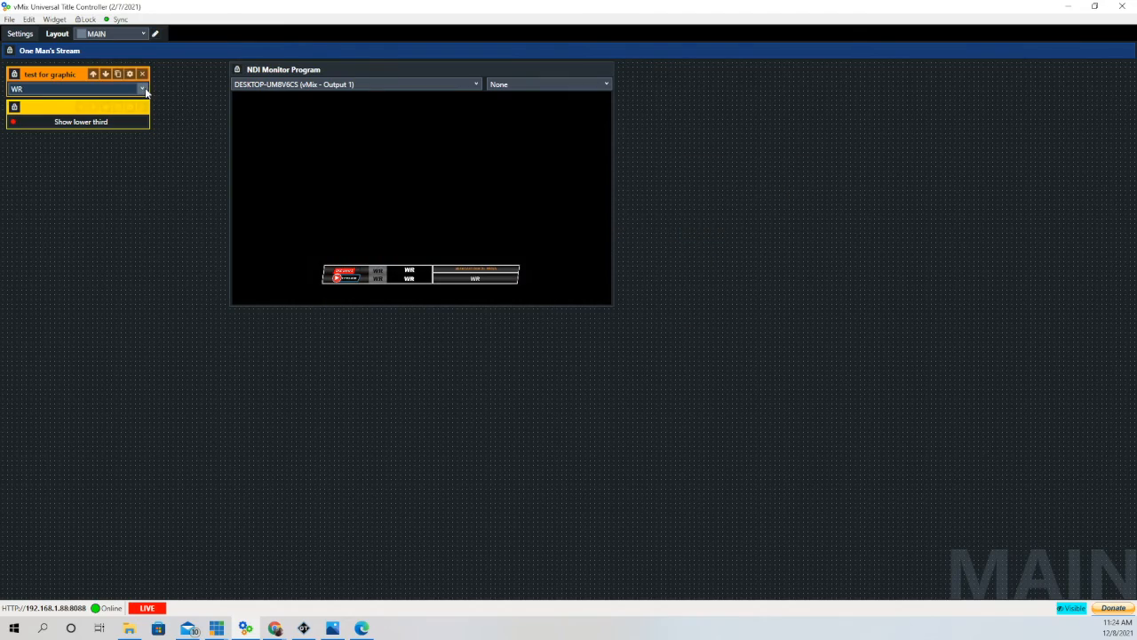
Step: Enable the Table option in the list widget's properties and confirm with Ok
left_click(129, 73)
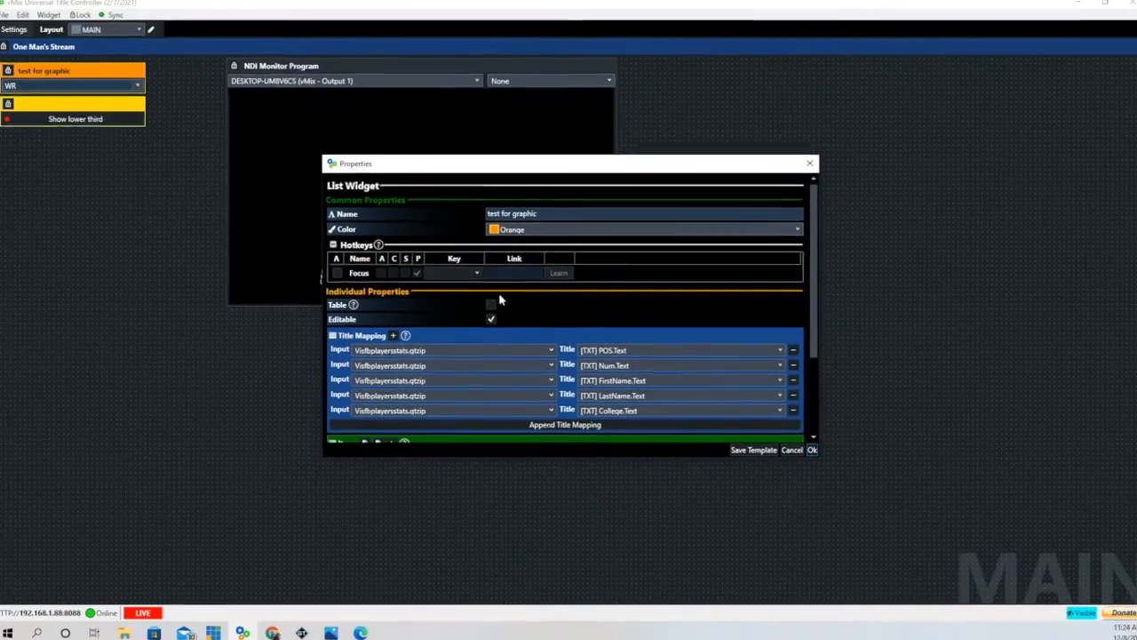
left_click(490, 304)
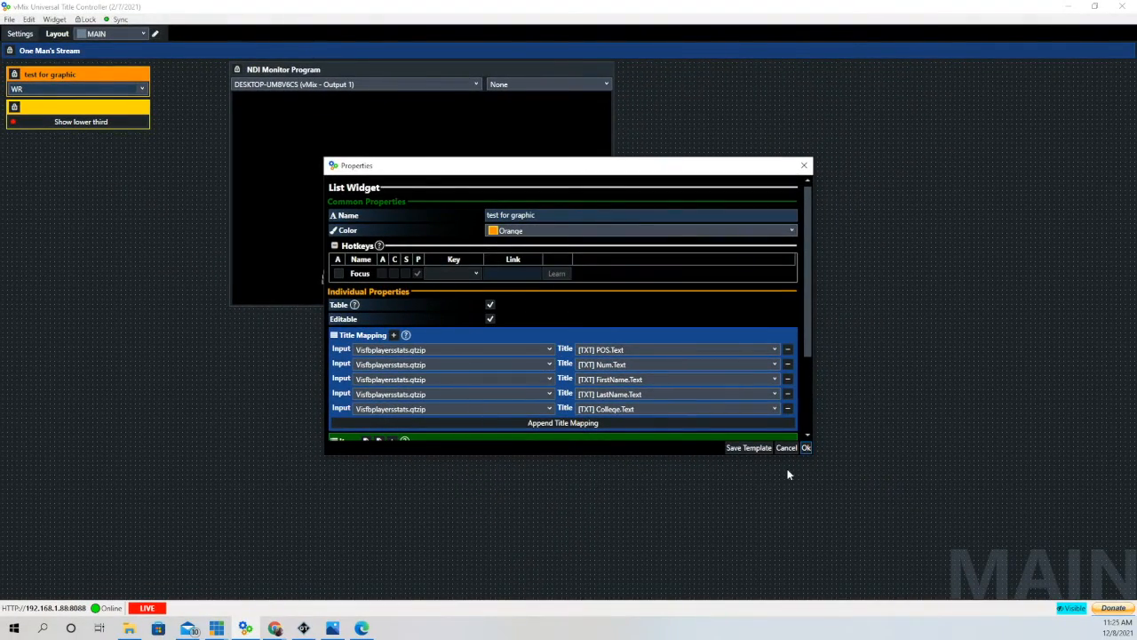
left_click(805, 447)
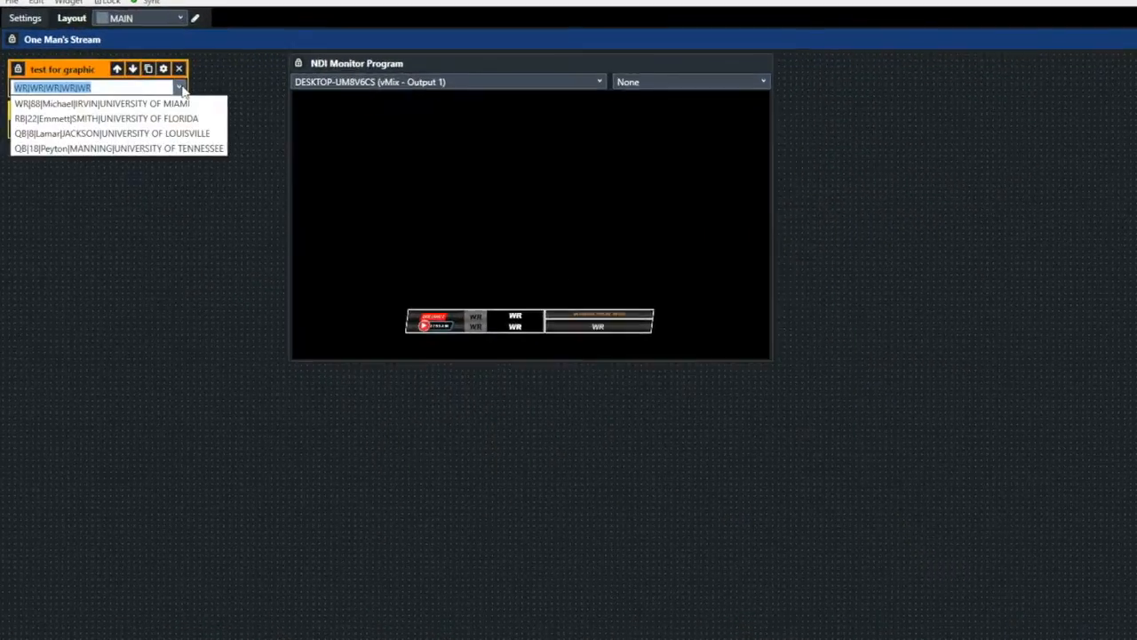